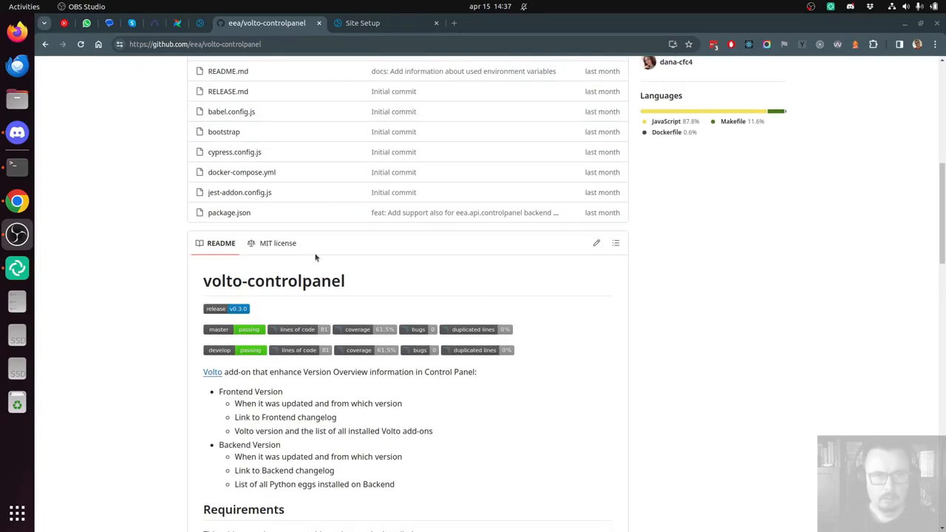
Switch from the README to the demo site's Site Setup and reach its Version Overview.
{"action": "scroll", "scroll_direction": "down", "scroll_amount": 3}
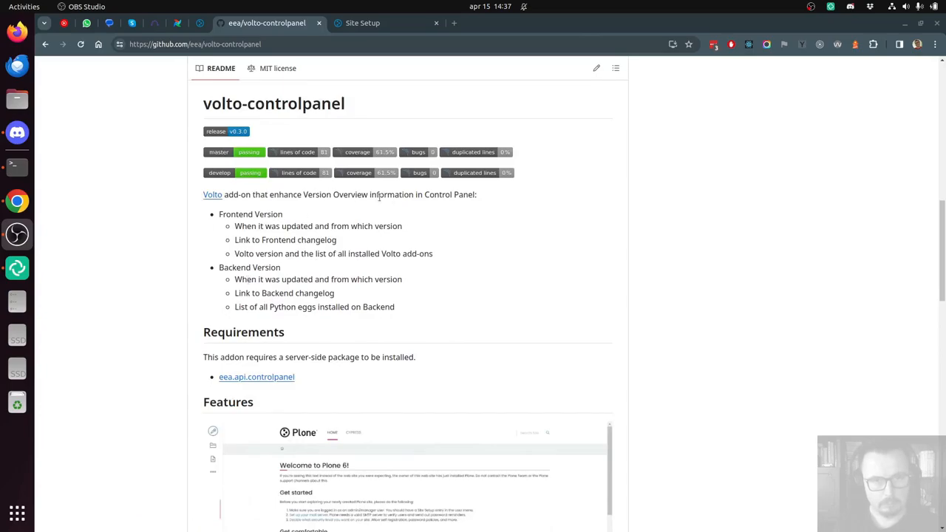
{"action": "scroll", "scroll_direction": "down", "scroll_amount": 3}
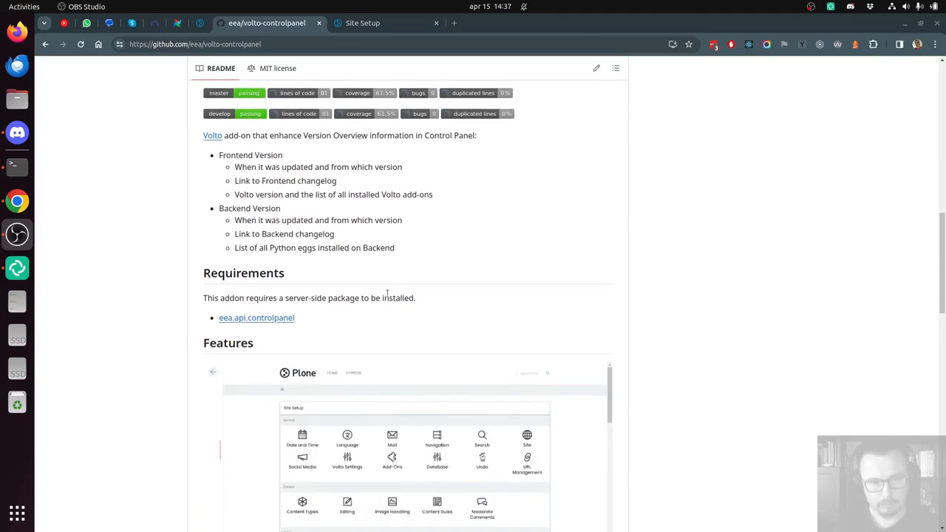
{"action": "left_click", "coordinate": [384, 24]}
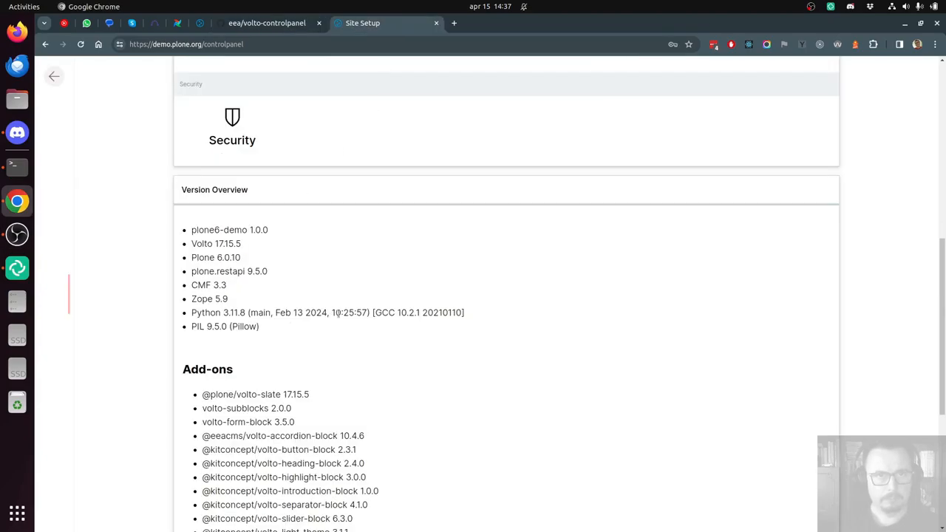
{"action": "double_click", "coordinate": [215, 189]}
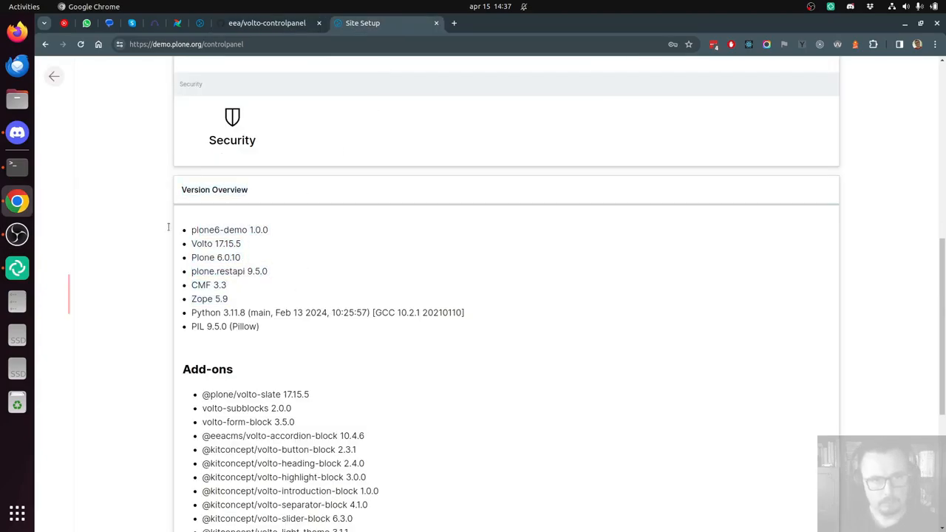
Select the Volto/Plone and backend version lines (Plone to PIL) and view the Add-ons list.
{"action": "left_click_drag", "start_coordinate": [192, 230], "coordinate": [239, 243]}
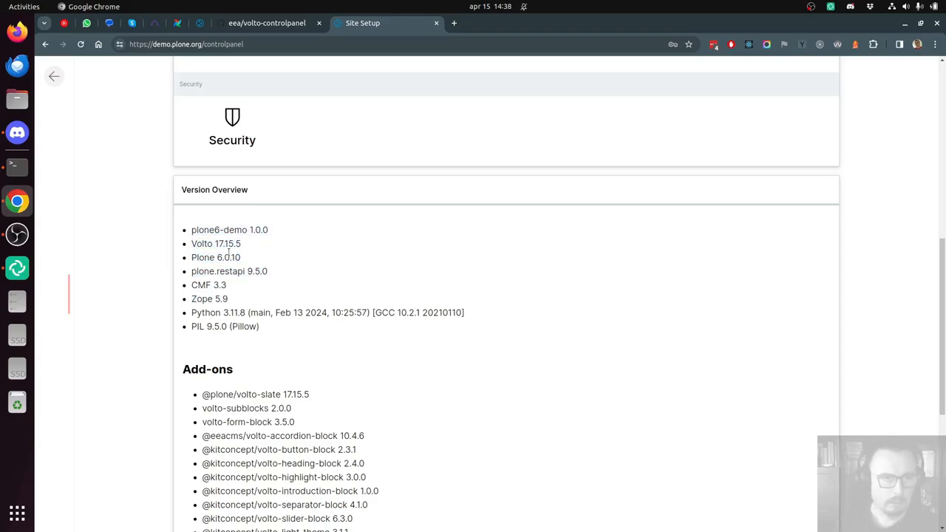
{"action": "left_click_drag", "start_coordinate": [215, 258], "coordinate": [261, 327]}
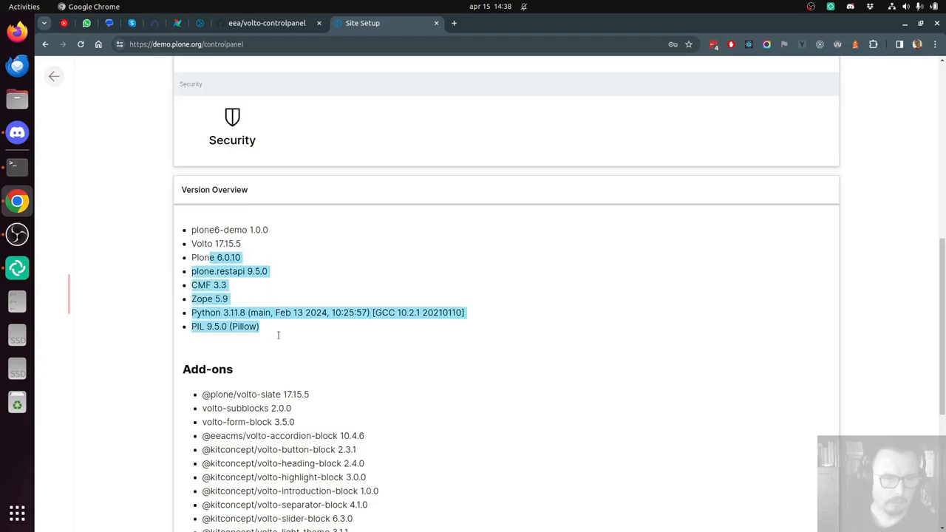
{"action": "scroll", "scroll_direction": "down", "scroll_amount": 3}
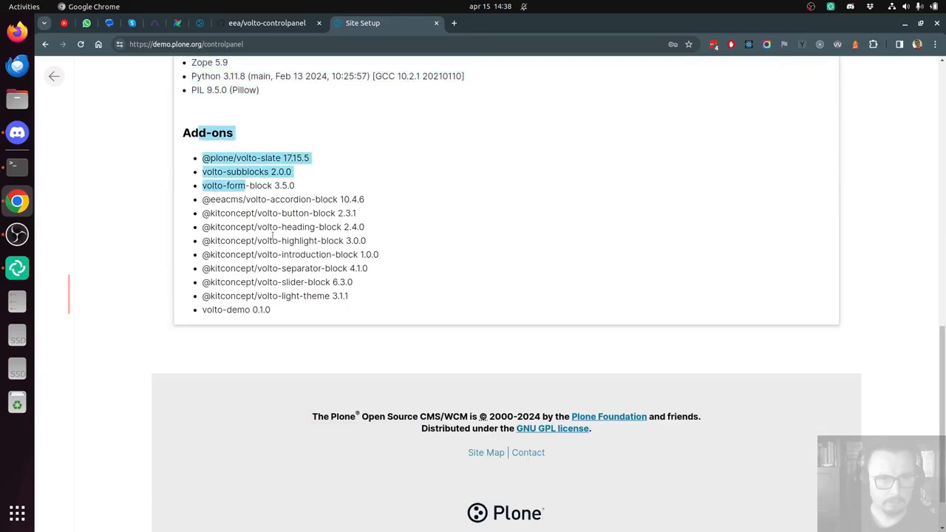
{"action": "scroll", "scroll_direction": "up", "scroll_amount": 3}
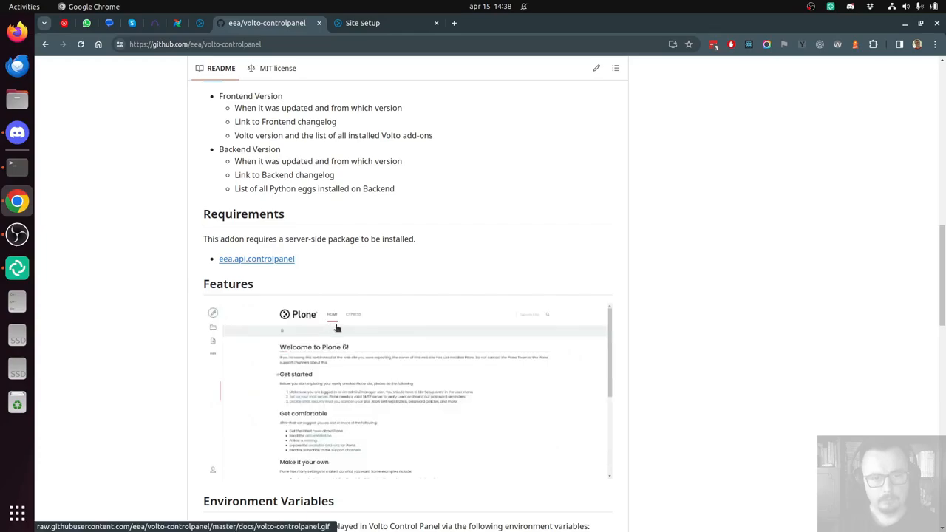
{"action": "mouse_move", "coordinate": [396, 436]}
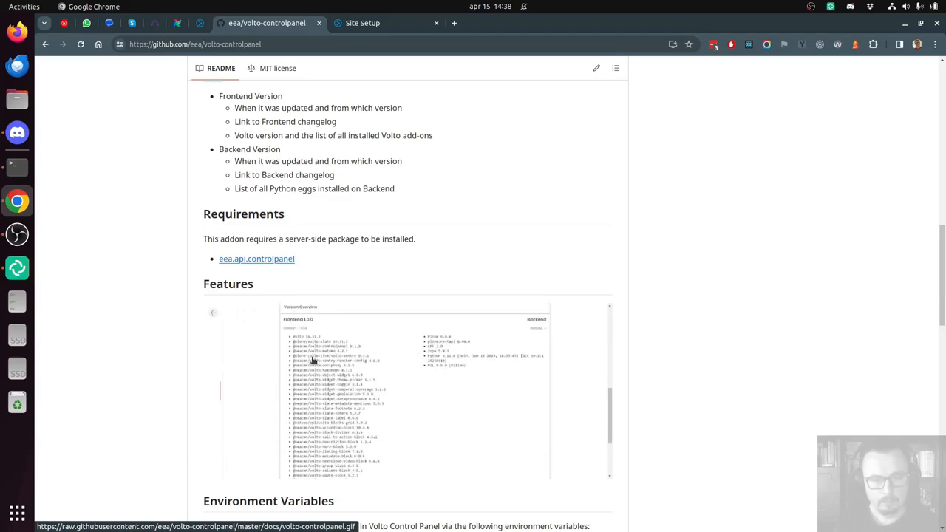
{"action": "mouse_move", "coordinate": [496, 342]}
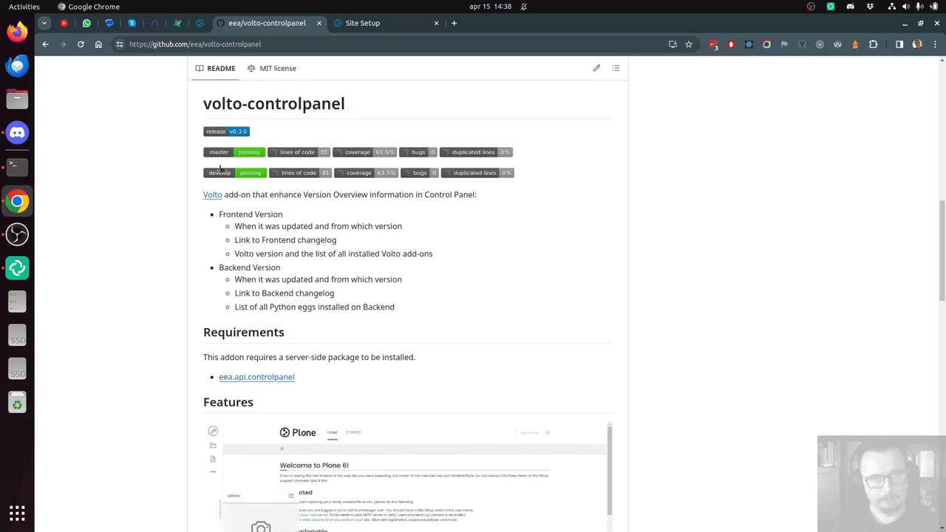
Review the README's eea.api.controlpanel requirement and start switching applications with Alt+Tab.
{"action": "scroll", "scroll_direction": "down", "scroll_amount": 3}
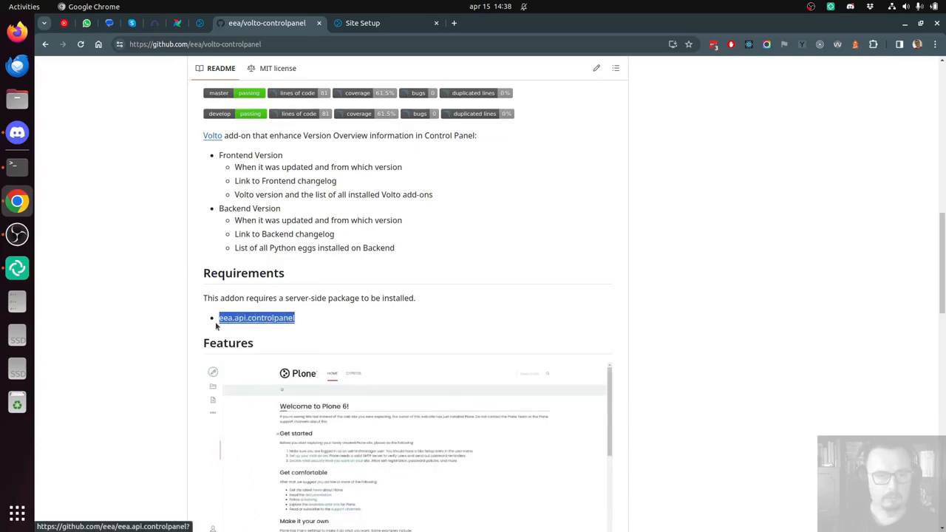
{"action": "key", "text": "alt+Tab"}
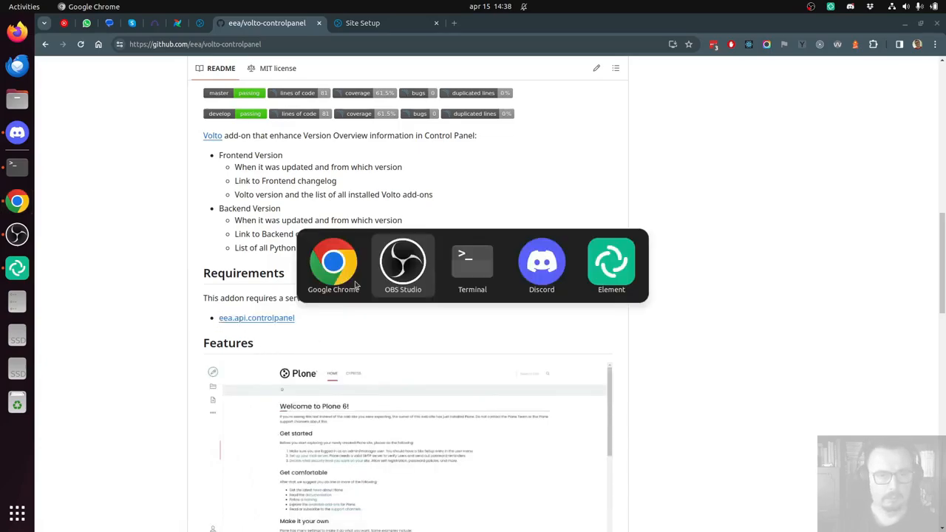
In Terminal, run the docker run plone-backend command with eea.api.controlpanel as add-on.
{"action": "left_click", "coordinate": [473, 266]}
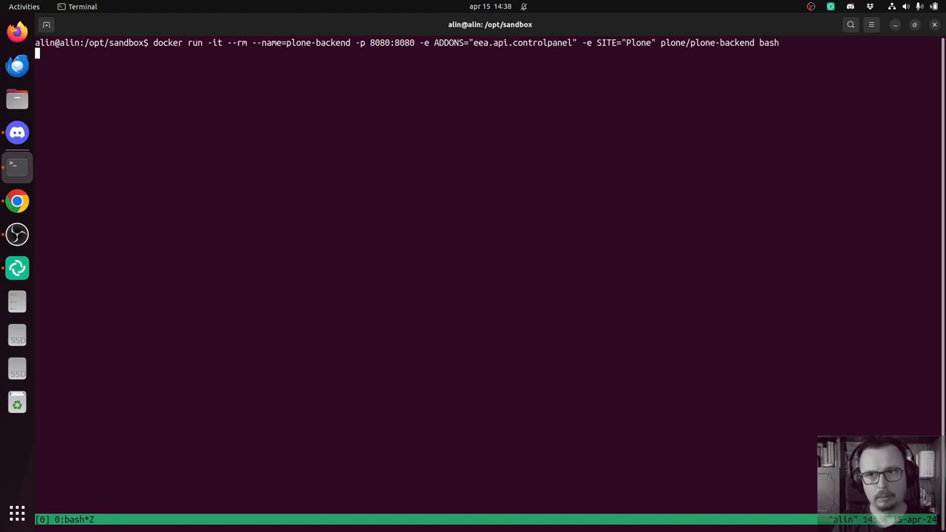
{"action": "key", "text": "Return"}
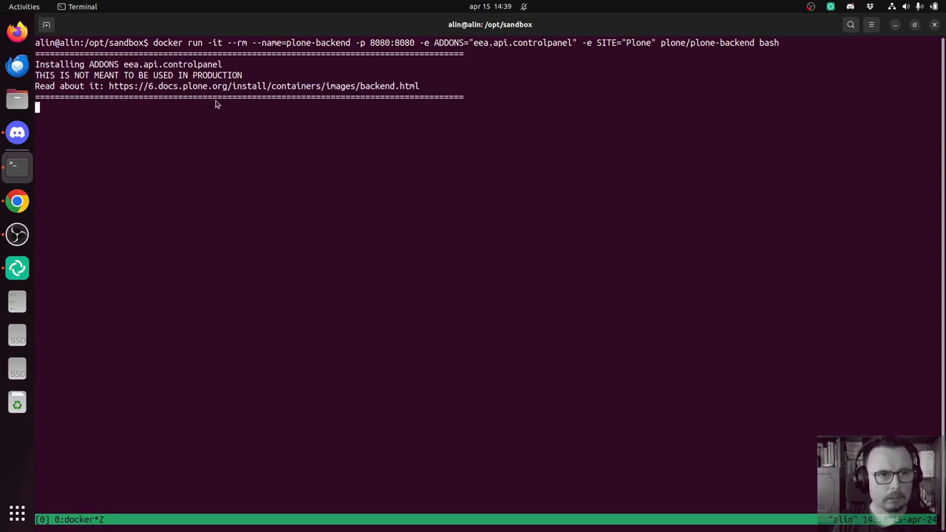
{"action": "mouse_move", "coordinate": [308, 148]}
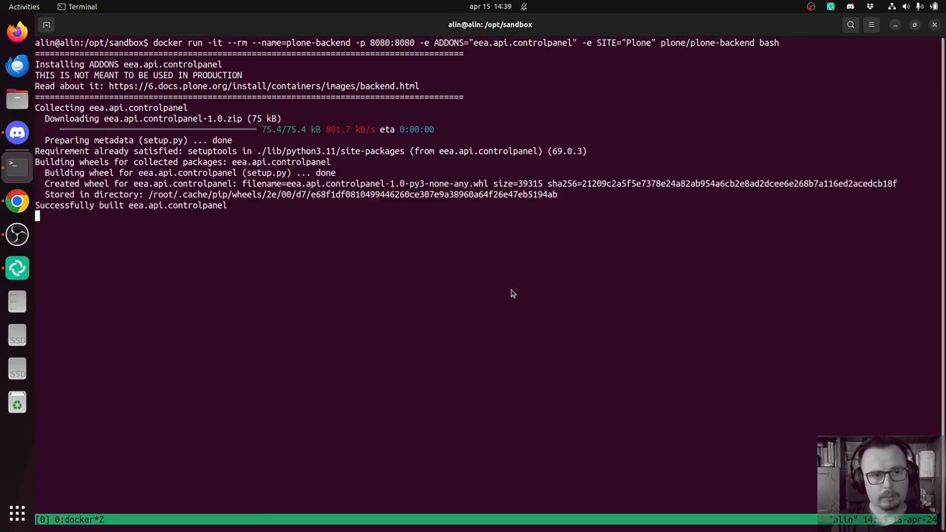
{"action": "mouse_move", "coordinate": [810, 92]}
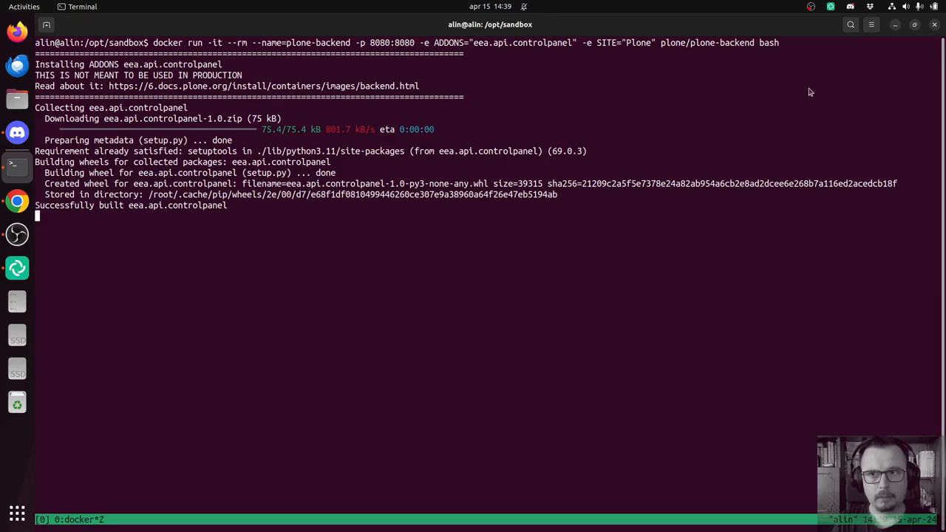
Replace bash with bin/runwsgi -v etc/zope.ini config_file=zope.conf to launch the Plone server.
{"action": "double_click", "coordinate": [766, 42]}
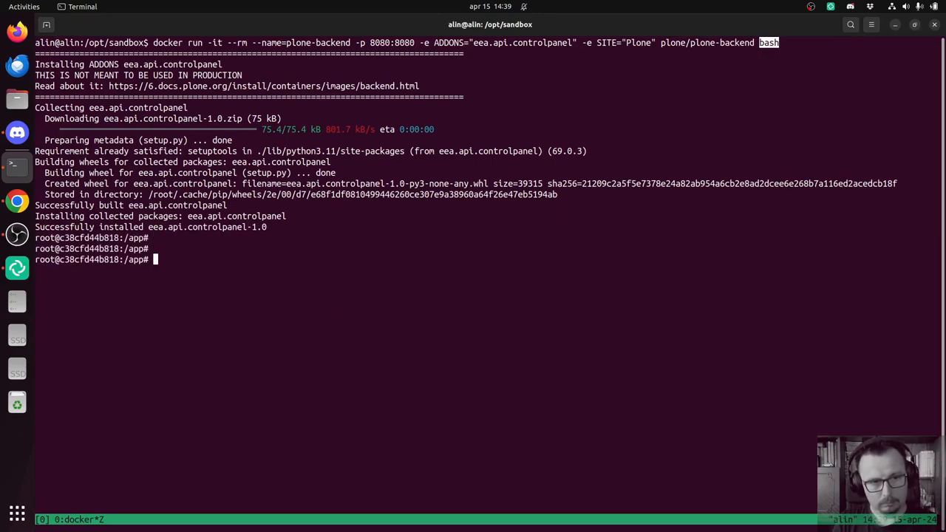
{"action": "type", "text": "bin"}
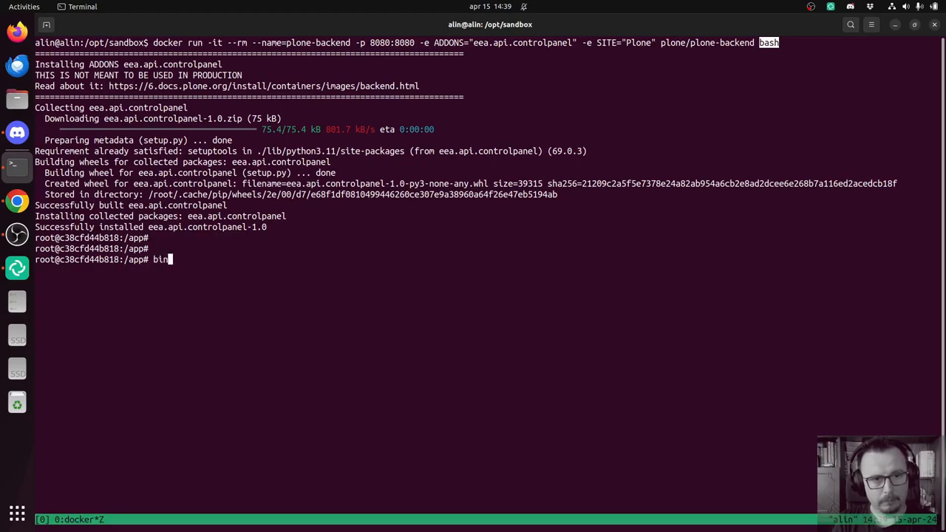
{"action": "type", "text": "/runwsgi -"}
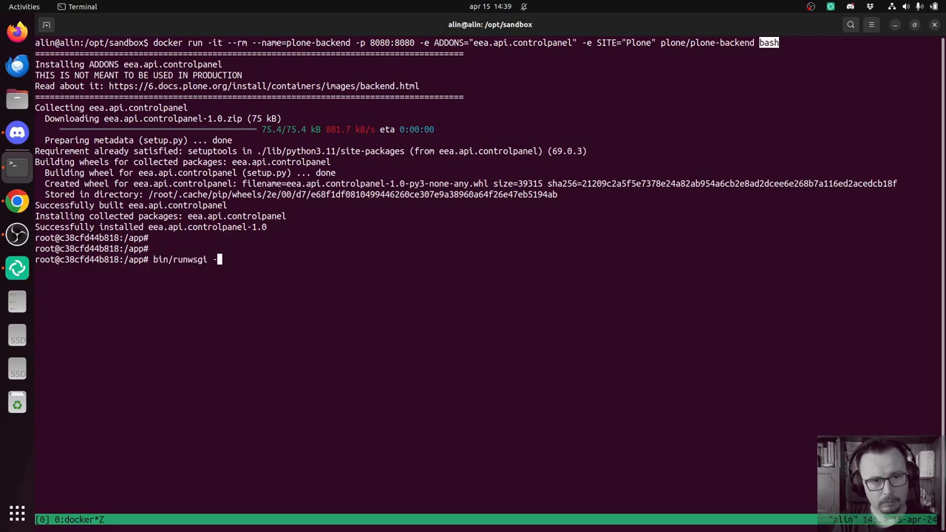
{"action": "type", "text": "v etc/zope.ini config_file=zope"}
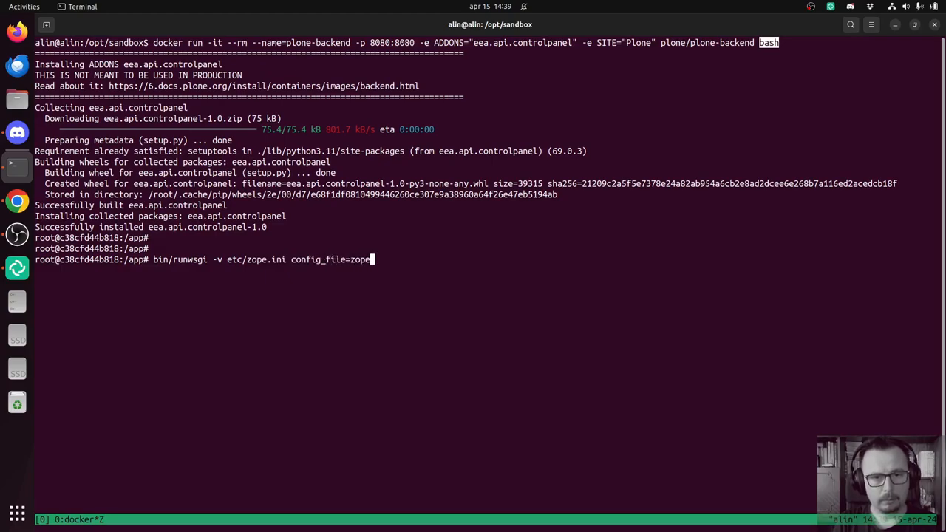
{"action": "type", "text": ".conf"}
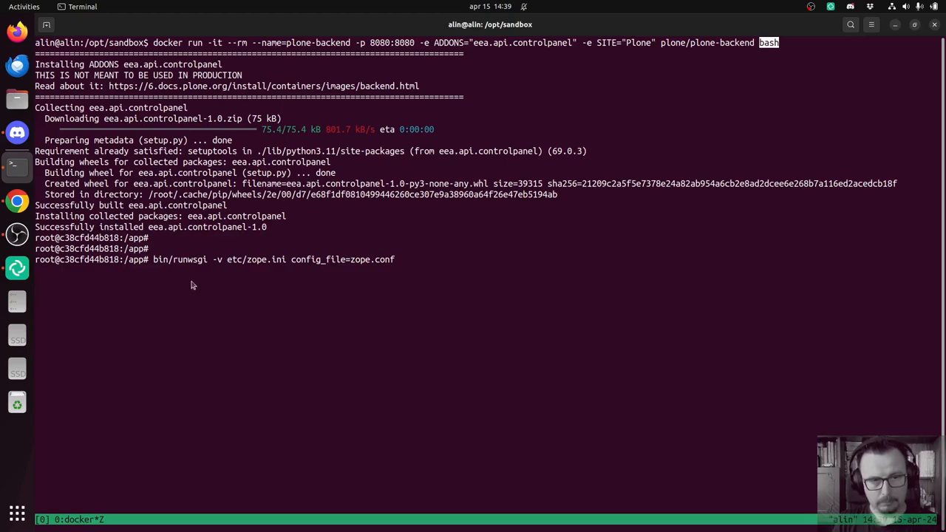
{"action": "mouse_move", "coordinate": [391, 367]}
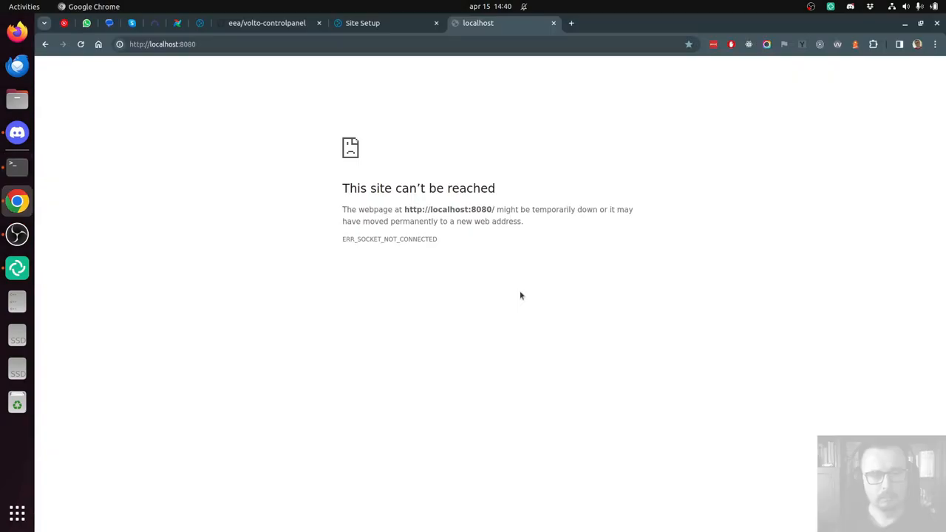
Reload localhost:8080 and create a Classic UI Plone site with the default settings.
{"action": "left_click", "coordinate": [80, 44]}
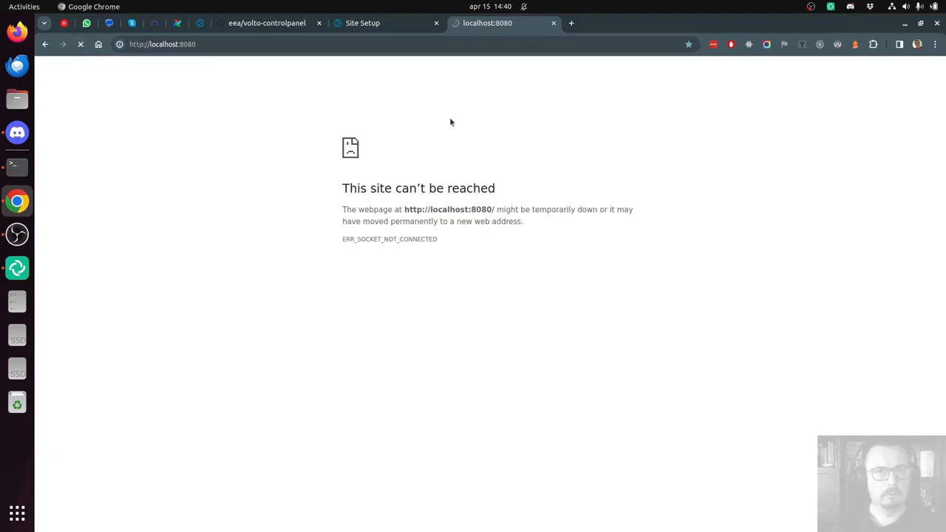
{"action": "left_click", "coordinate": [80, 45]}
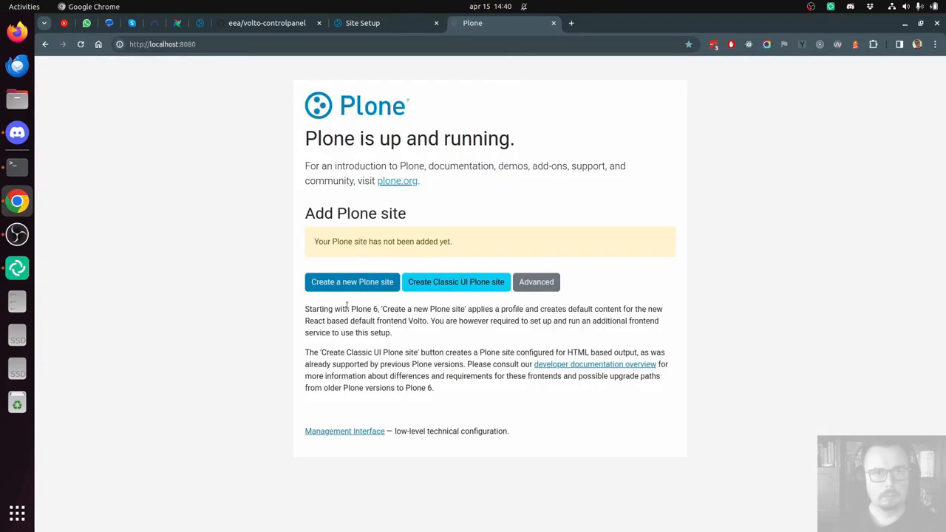
{"action": "left_click", "coordinate": [352, 280]}
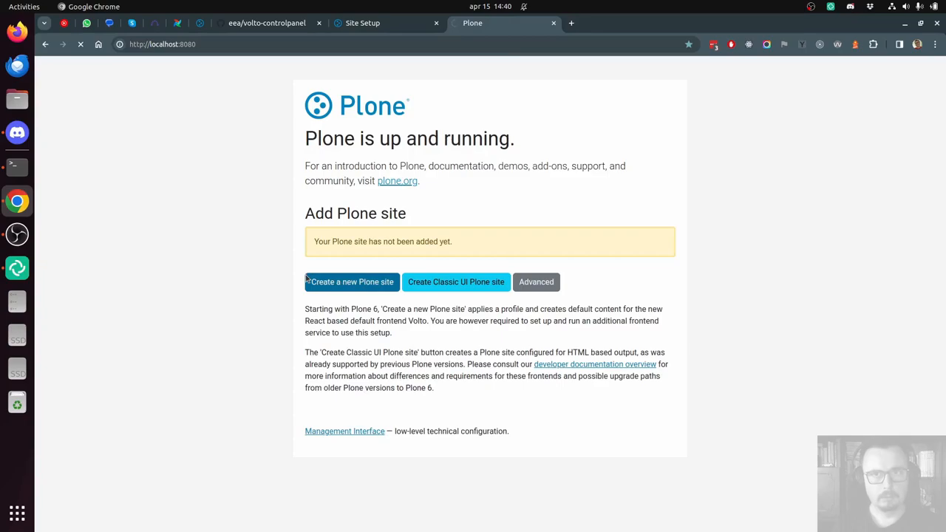
{"action": "left_click", "coordinate": [351, 281]}
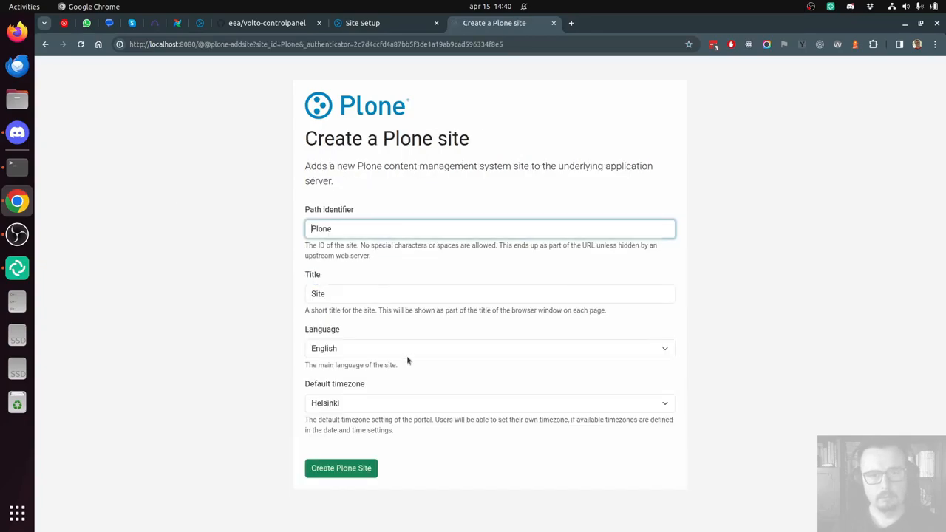
{"action": "left_click", "coordinate": [340, 467]}
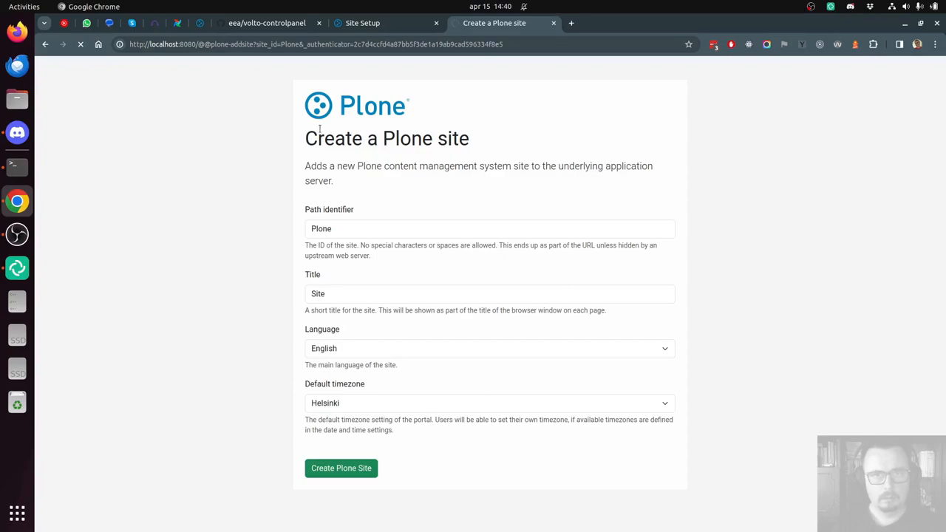
{"action": "mouse_move", "coordinate": [284, 452]}
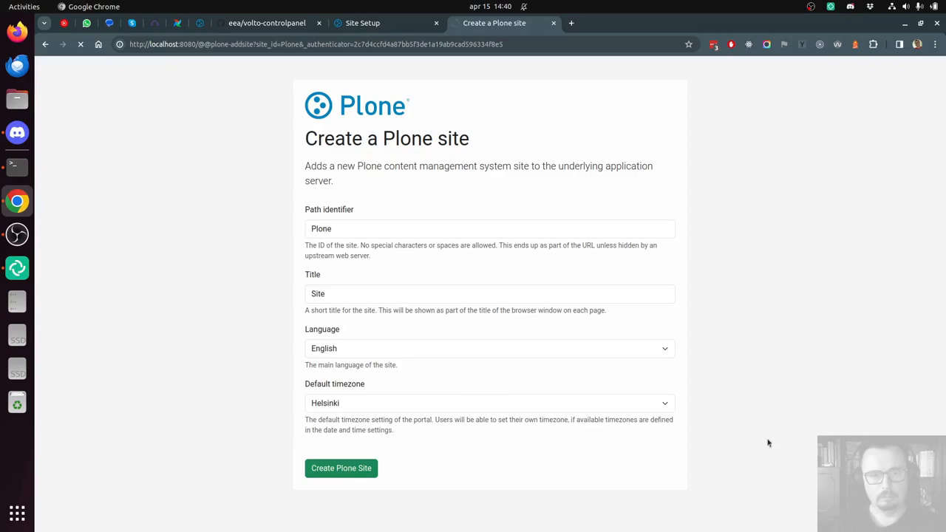
{"action": "left_click", "coordinate": [339, 467]}
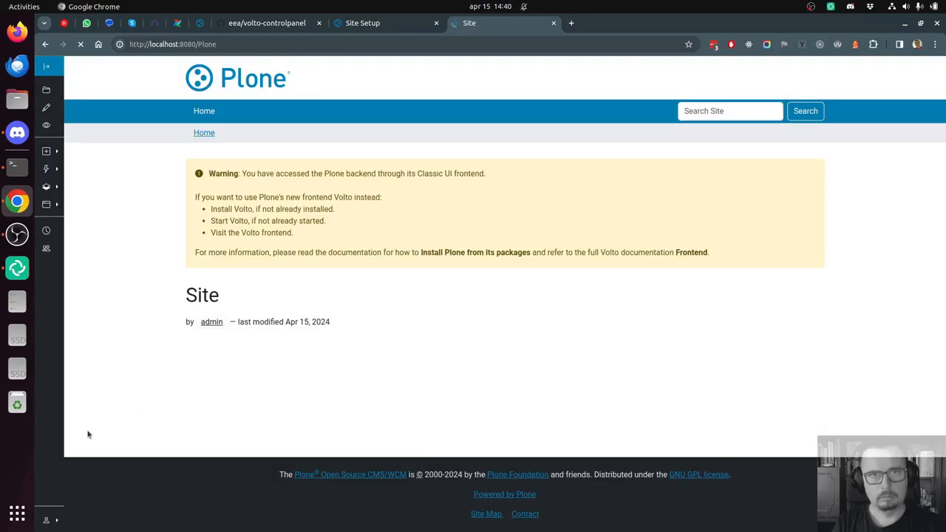
Install the eea.api.controlpanel add-on from the Site Setup Add-ons page.
{"action": "left_click", "coordinate": [46, 520]}
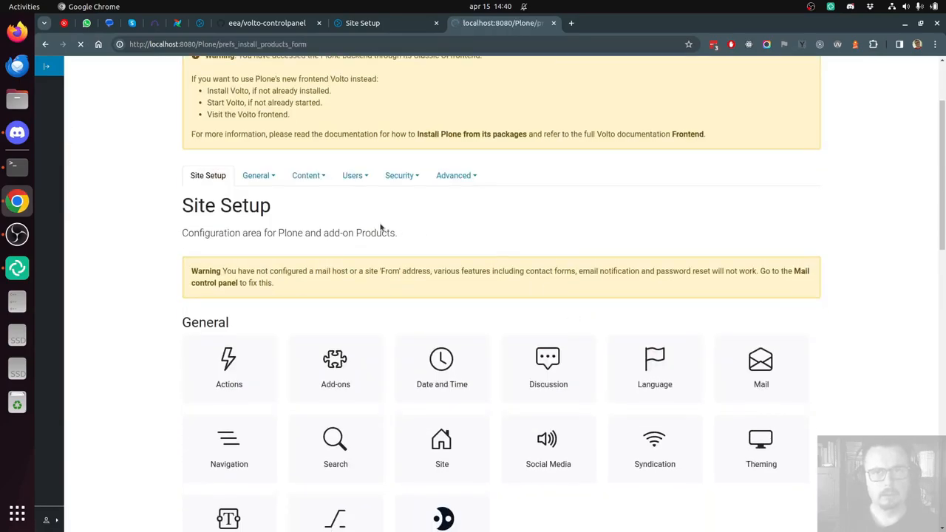
{"action": "left_click", "coordinate": [334, 366]}
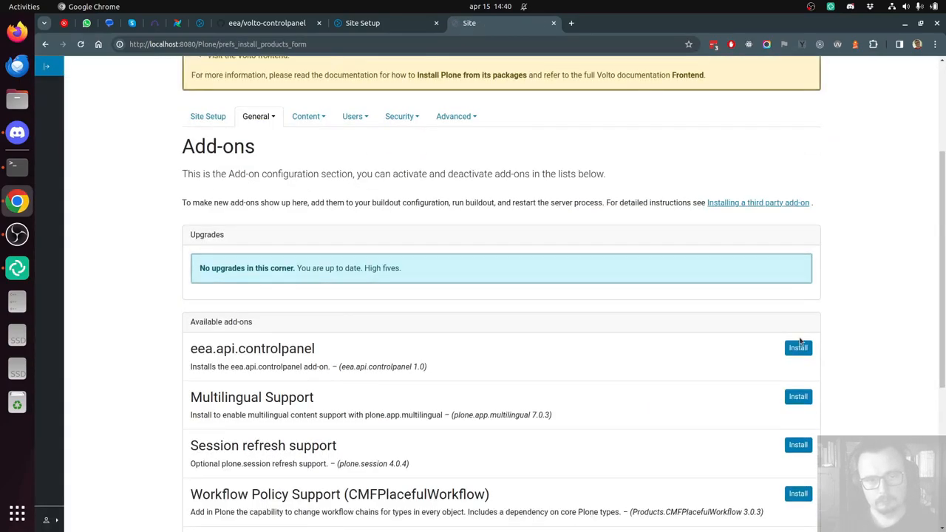
{"action": "scroll", "scroll_direction": "down", "scroll_amount": 3}
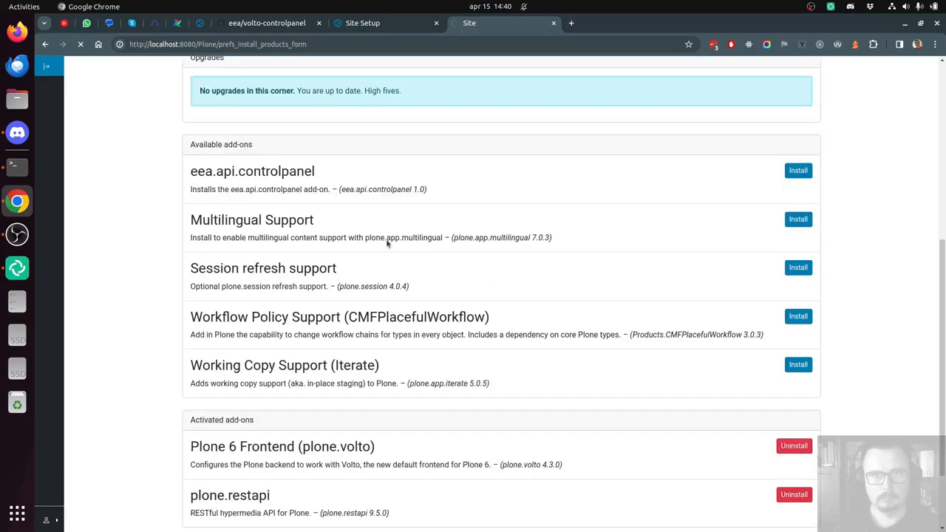
{"action": "left_click", "coordinate": [798, 170]}
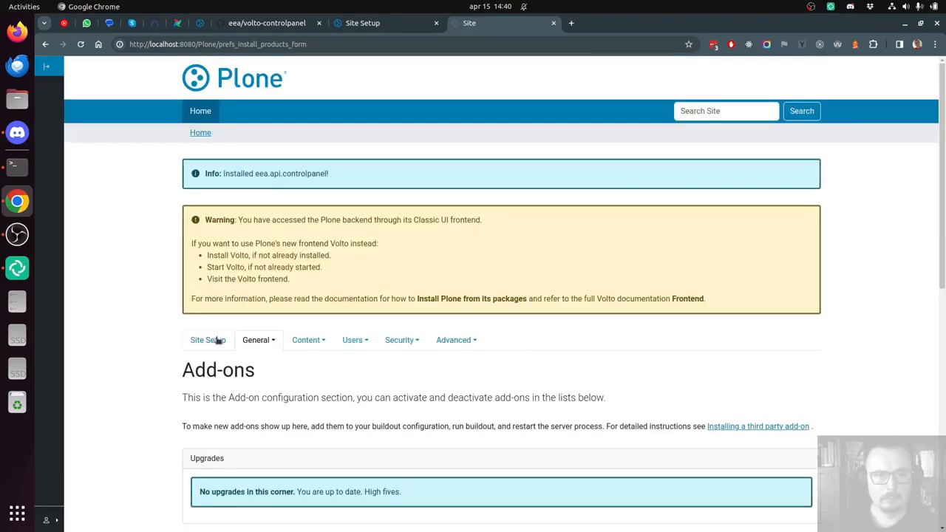
Return to the Site Setup overview and its Version Overview, then go to the Configuration Registry.
{"action": "left_click", "coordinate": [207, 338]}
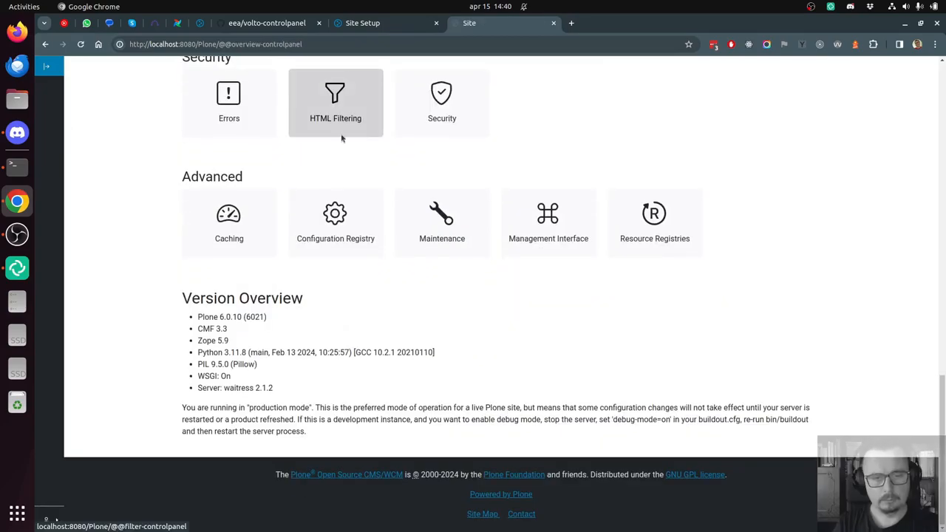
{"action": "left_click", "coordinate": [335, 222]}
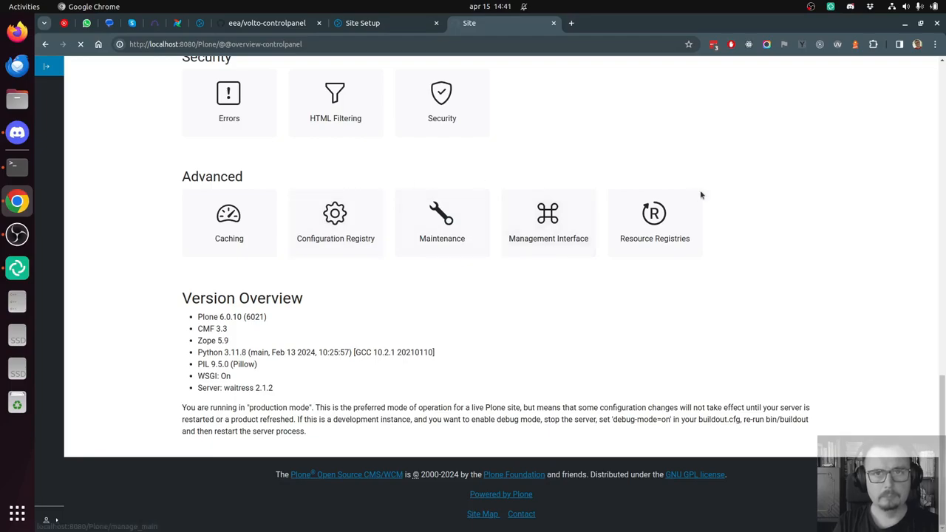
{"action": "mouse_move", "coordinate": [745, 260]}
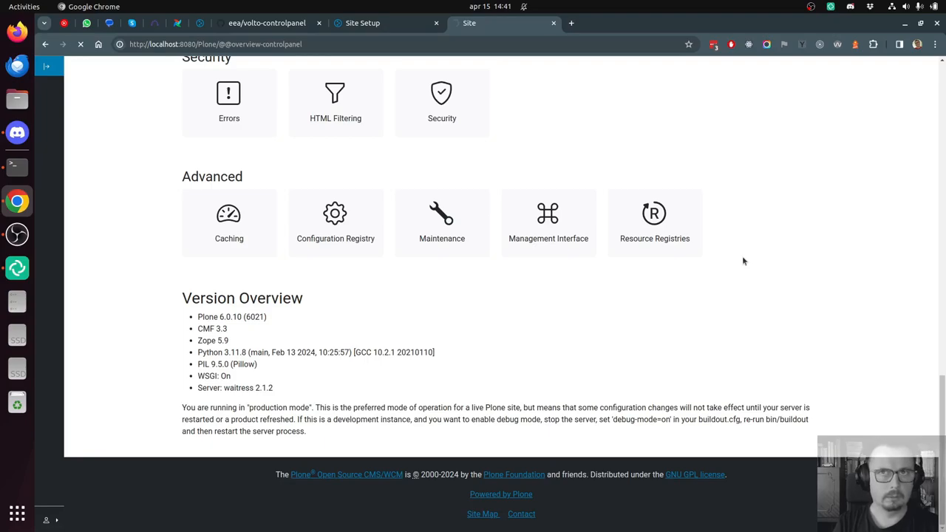
{"action": "mouse_move", "coordinate": [736, 319]}
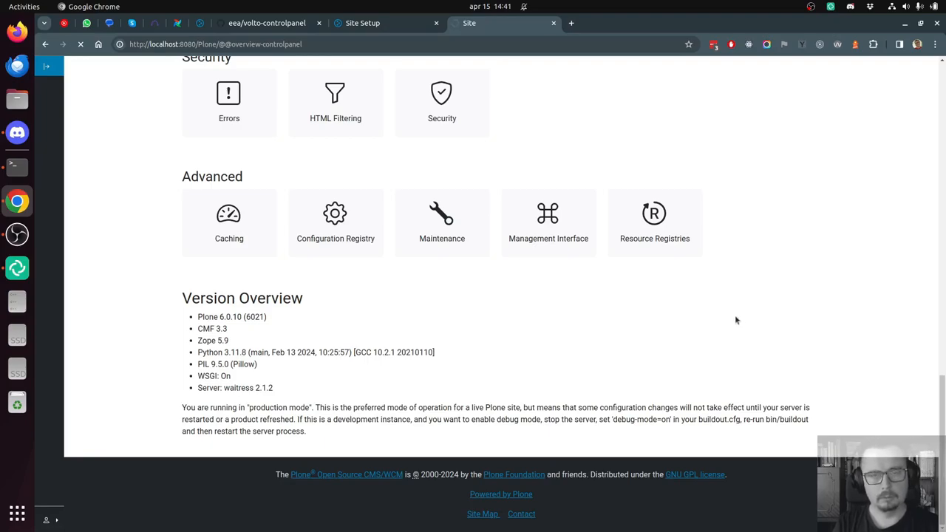
{"action": "left_click", "coordinate": [334, 212]}
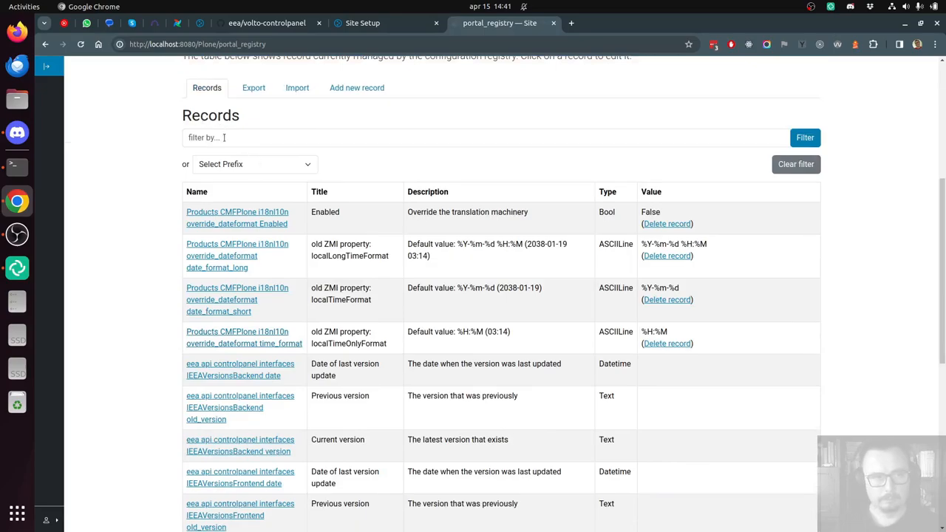
Filter the Configuration Registry records by 'eea' to list the six eea.api.controlpanel version entries.
{"action": "type", "text": "eea"}
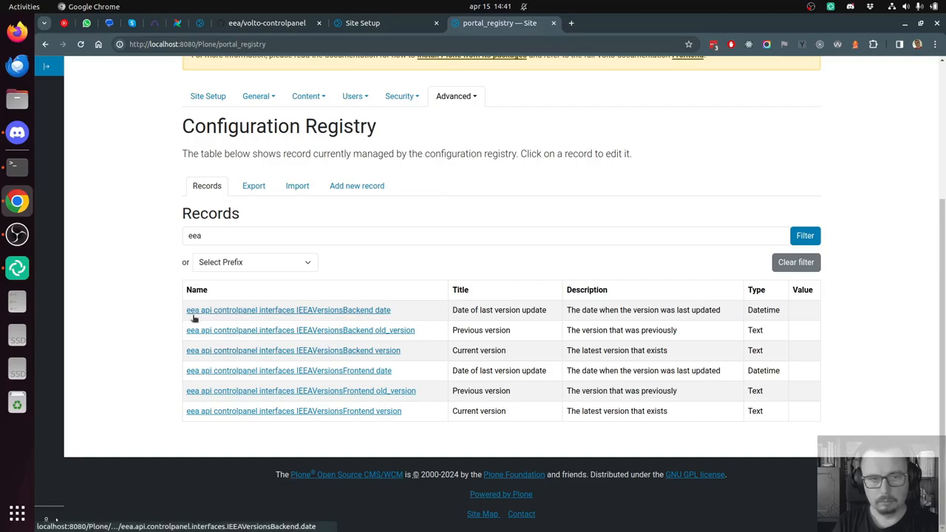
{"action": "mouse_move", "coordinate": [328, 313]}
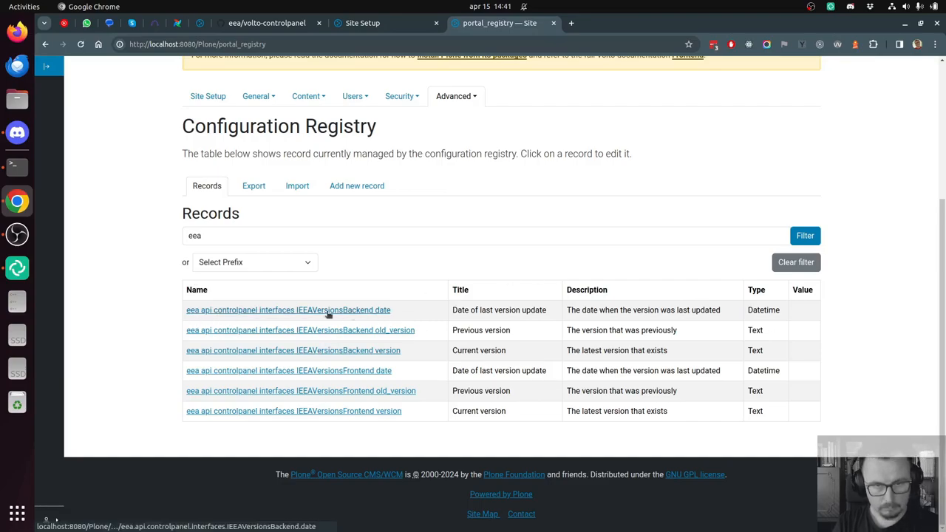
{"action": "mouse_move", "coordinate": [390, 339]}
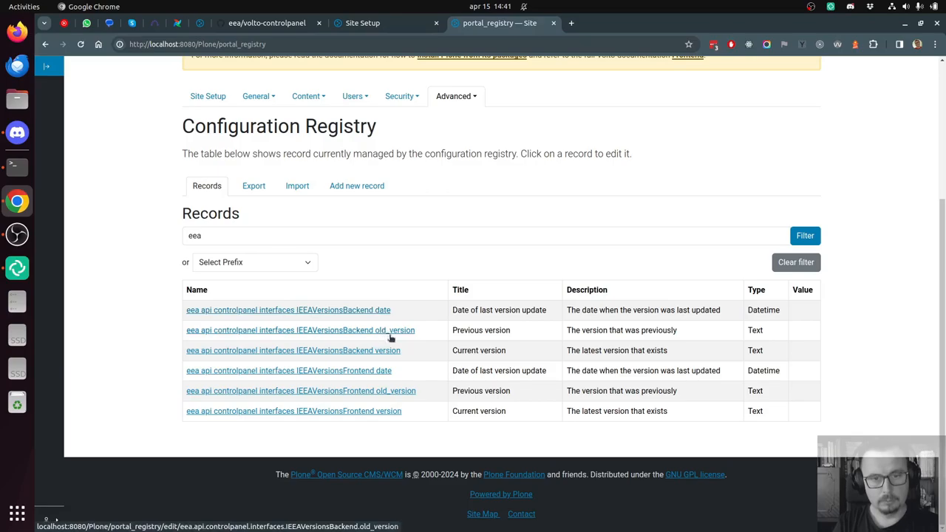
{"action": "mouse_move", "coordinate": [445, 254]}
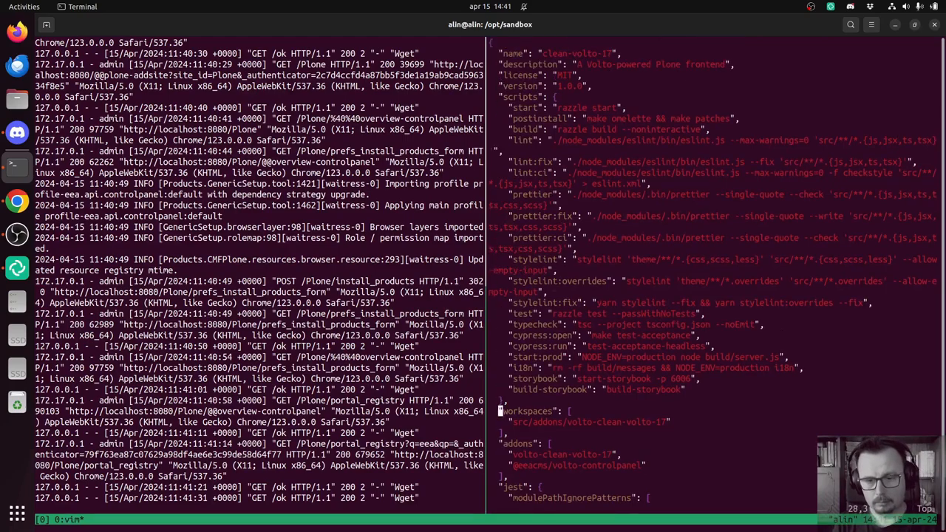
{"action": "scroll", "scroll_direction": "down", "scroll_amount": 3}
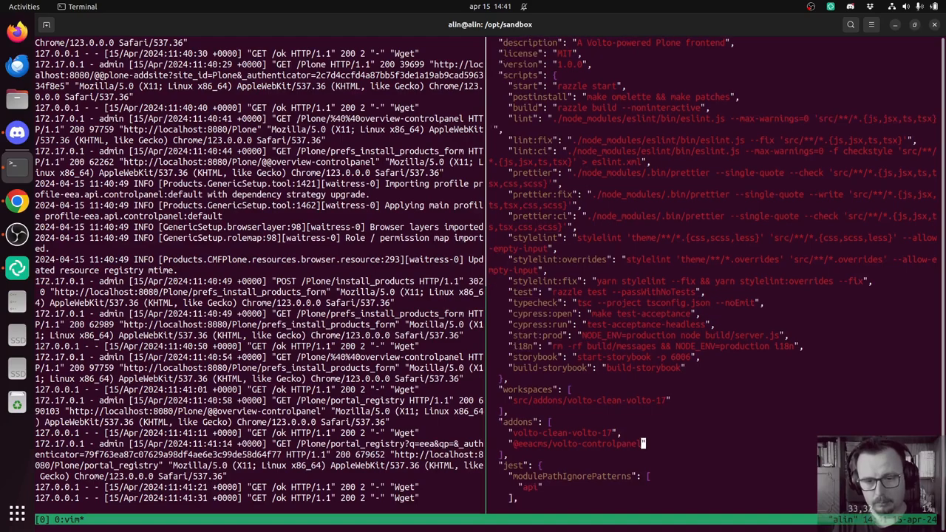
{"action": "scroll", "scroll_direction": "down", "scroll_amount": 3}
{"action": "type", "text": "yarn start:"}
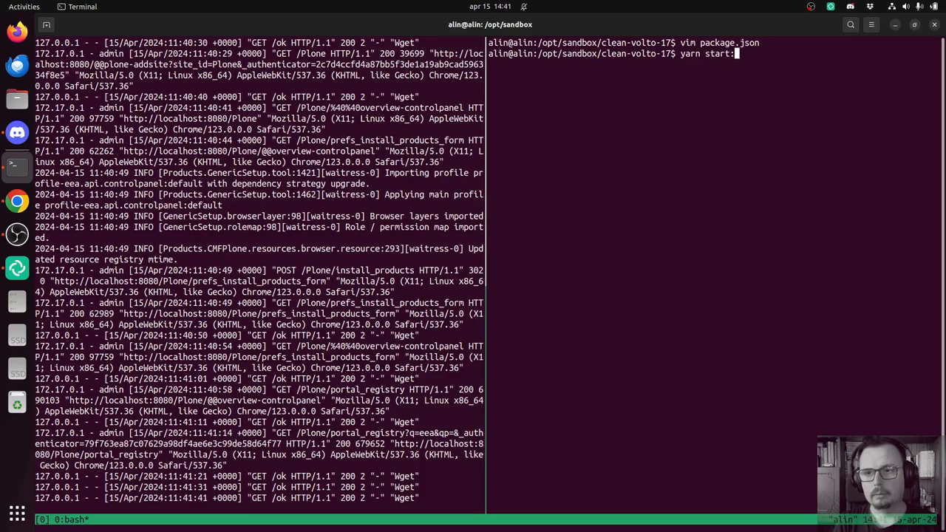
{"action": "type", "text": "prod"}
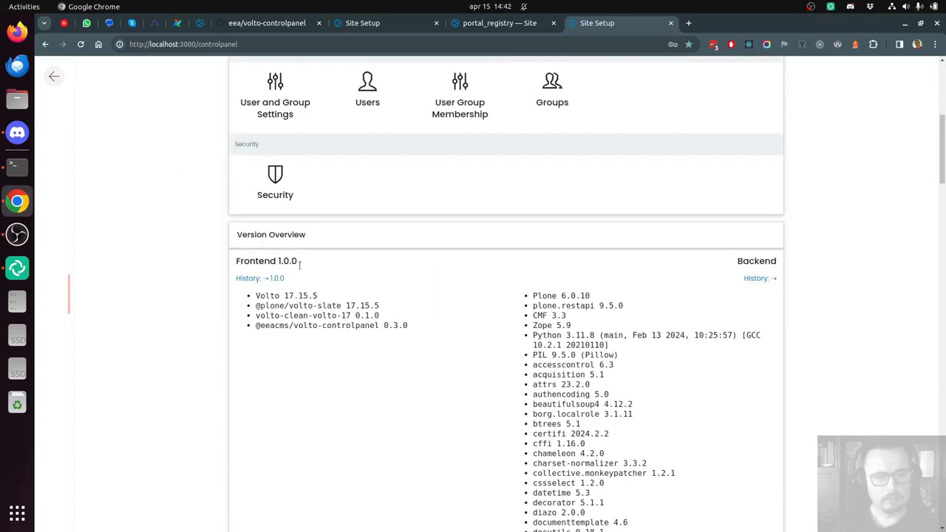
In localhost:3000 Version Overview, find plone.scale and eea.api.controlpanel among the backend packages.
{"action": "scroll", "scroll_direction": "down", "scroll_amount": 3}
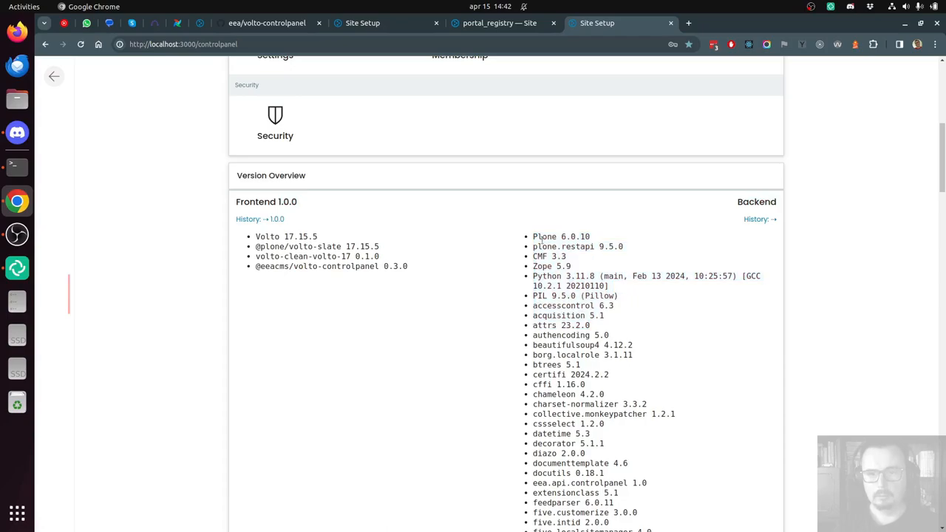
{"action": "scroll", "scroll_direction": "down", "scroll_amount": 3}
{"action": "type", "text": "plone.sca"}
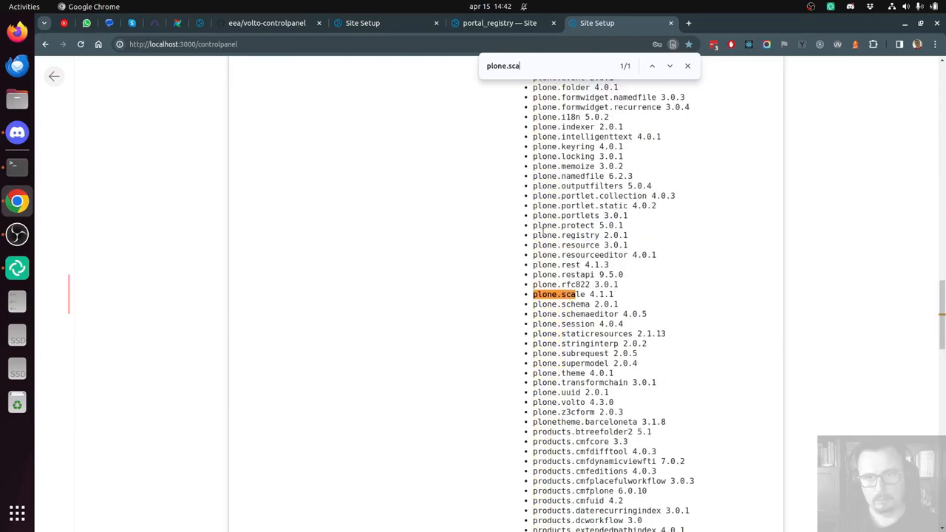
{"action": "type", "text": "l"}
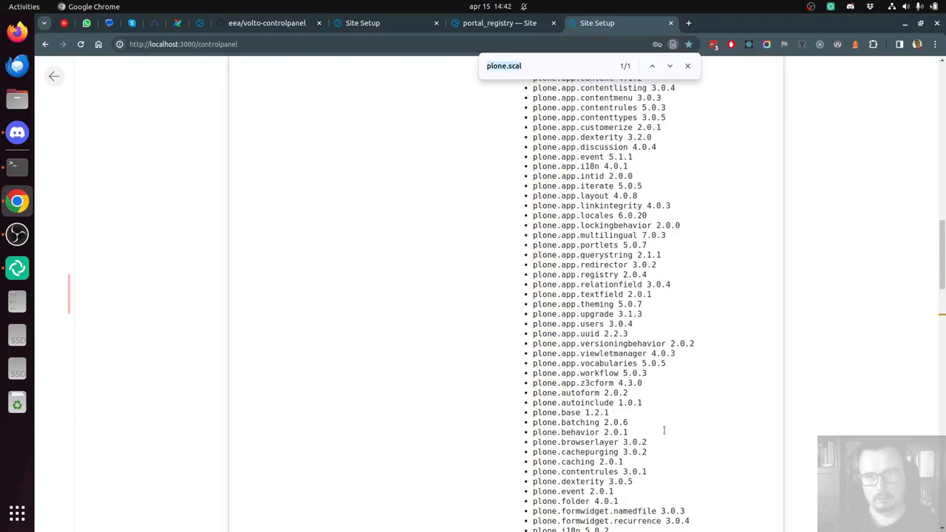
{"action": "type", "text": "eea.api.con"}
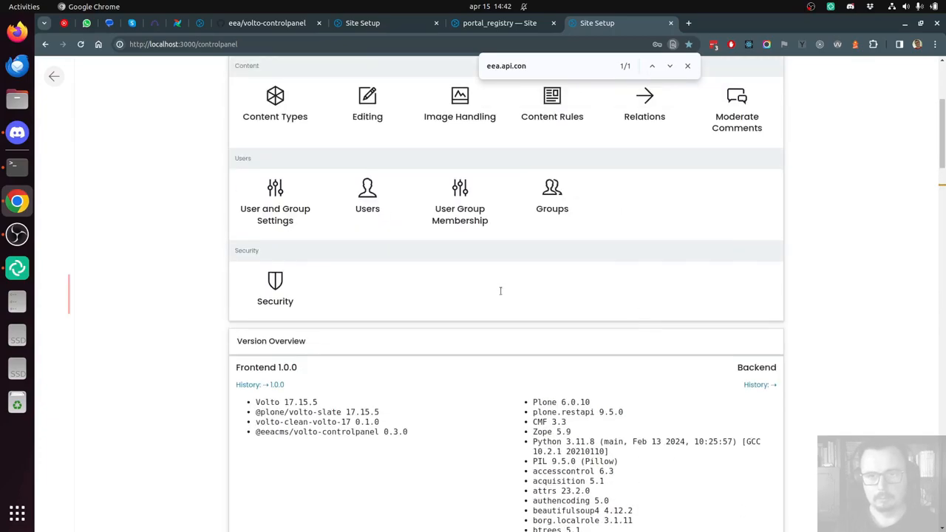
{"action": "scroll", "scroll_direction": "down", "scroll_amount": 3}
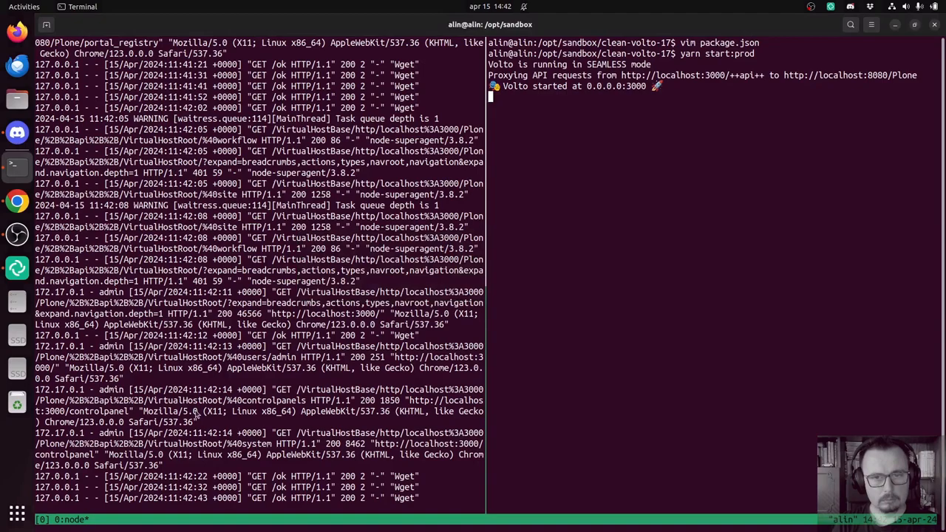
Stop the backend and restart it with BACKEND_VERSION=1.2.3 bin/runwsgi.
{"action": "key", "text": "ctrl+c"}
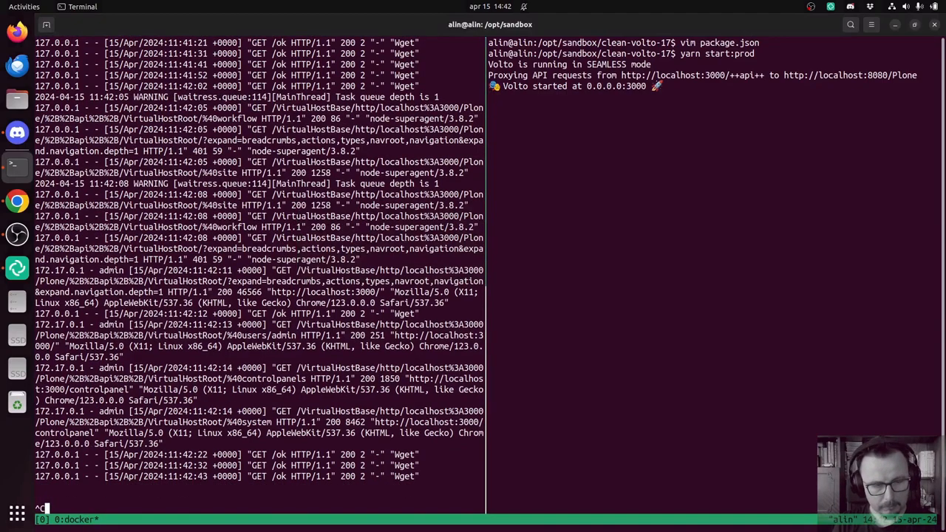
{"action": "key", "text": "ctrl+c"}
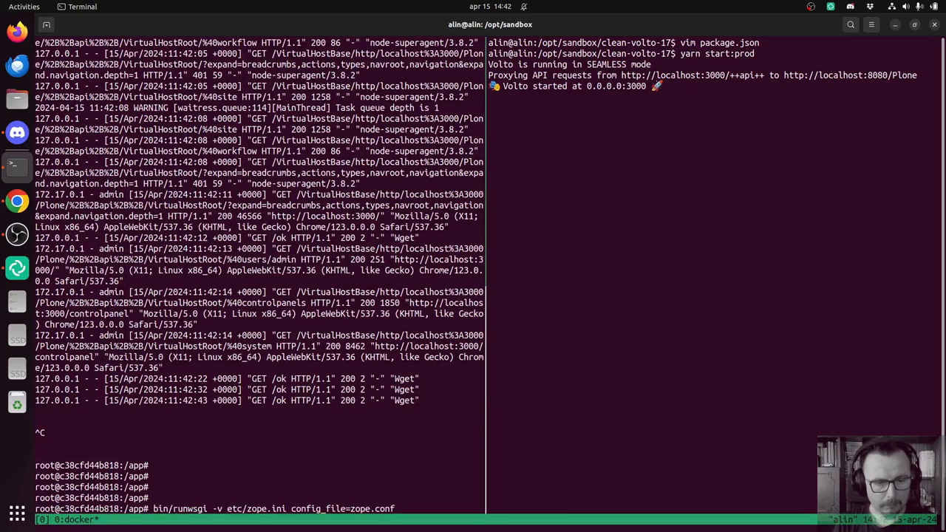
{"action": "type", "text": "BACKEND="}
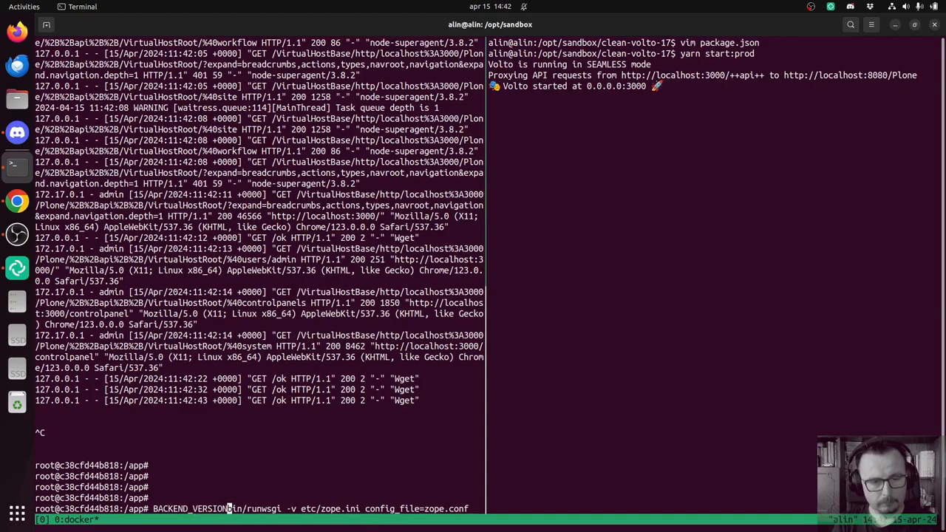
{"action": "type", "text": "=1.2.3"}
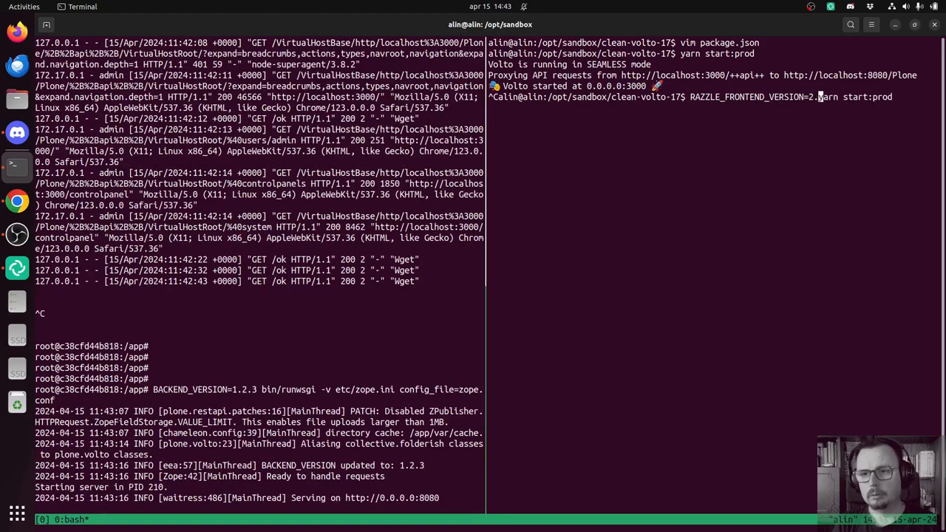
Relaunch the frontend with RAZZLE_FRONTEND_VERSION=2.3.4 yarn start:prod.
{"action": "type", "text": "2.3.4"}
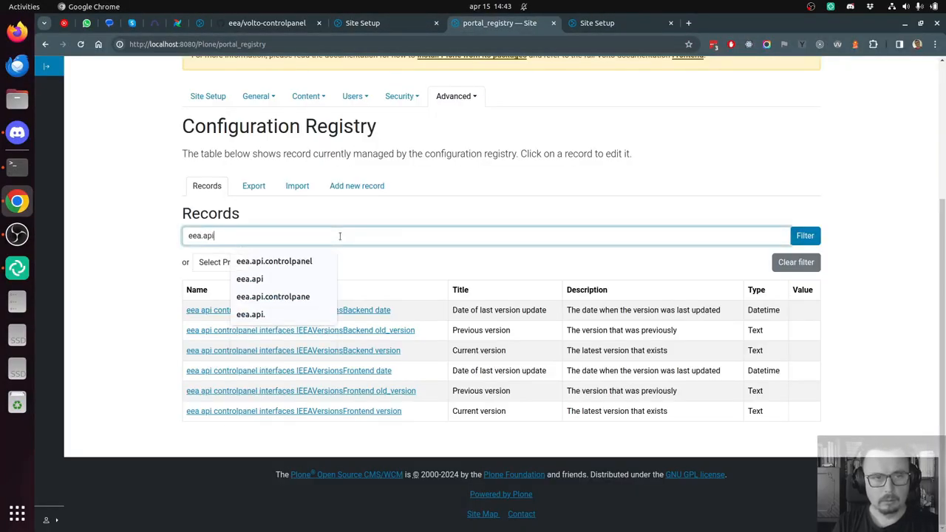
Refilter the portal_registry records by eea.api so backend version 1.2.3 and its update date show.
{"action": "left_click", "coordinate": [804, 235]}
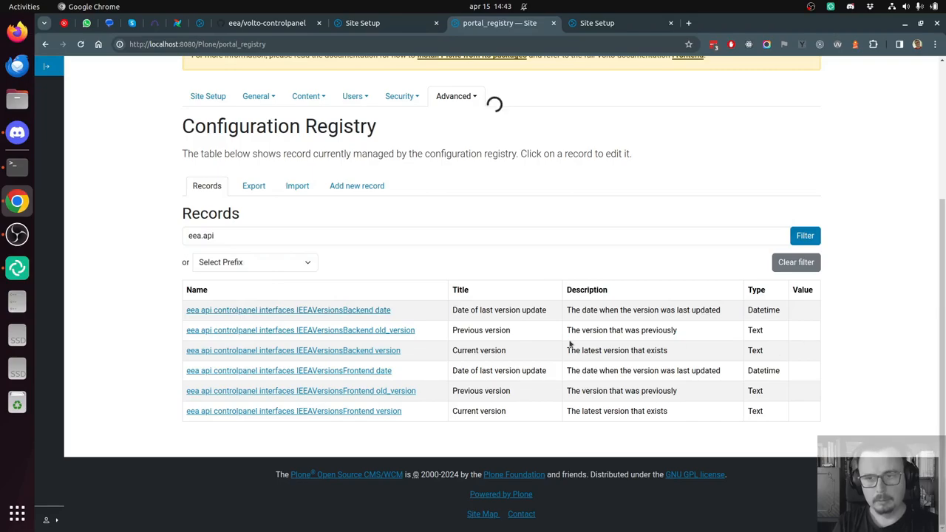
{"action": "mouse_move", "coordinate": [771, 359]}
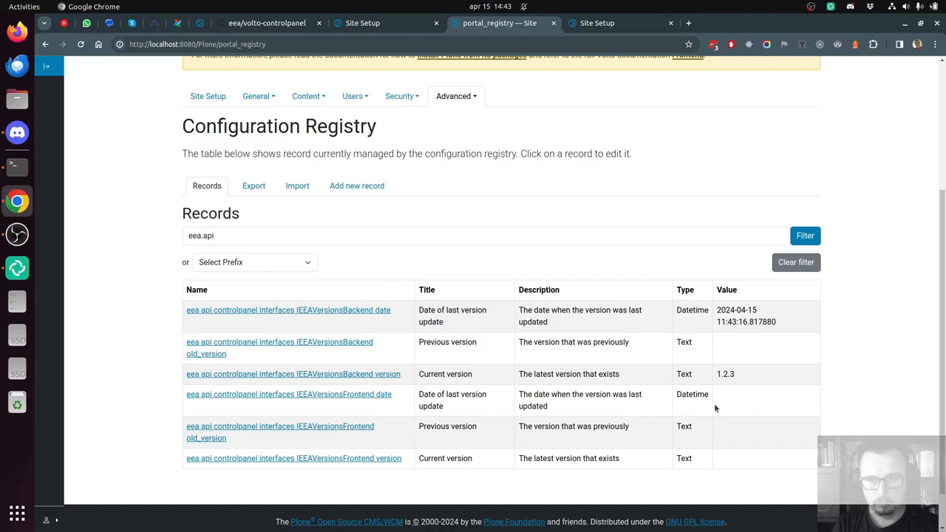
{"action": "mouse_move", "coordinate": [569, 39]}
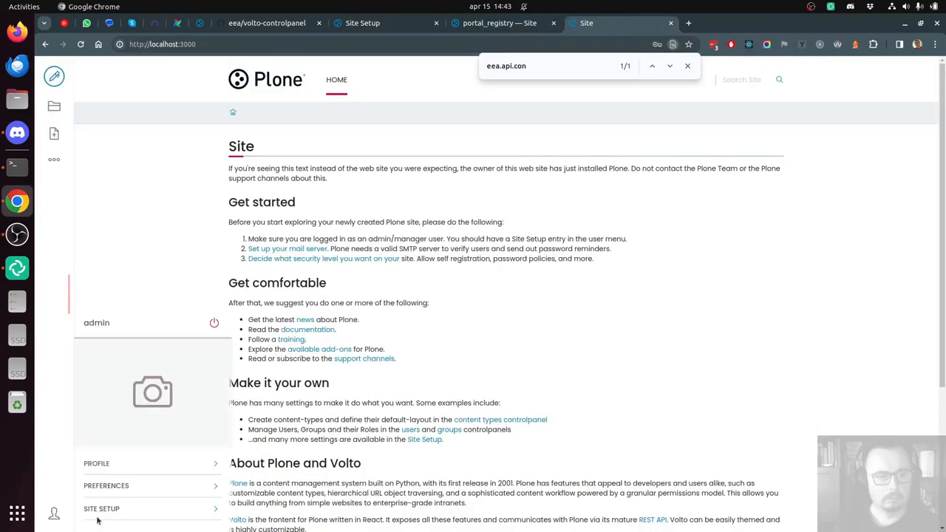
View Version Overview in Site Setup reporting Frontend 2.3.4 and Backend 1.2.3, then return to Terminal.
{"action": "left_click", "coordinate": [100, 508]}
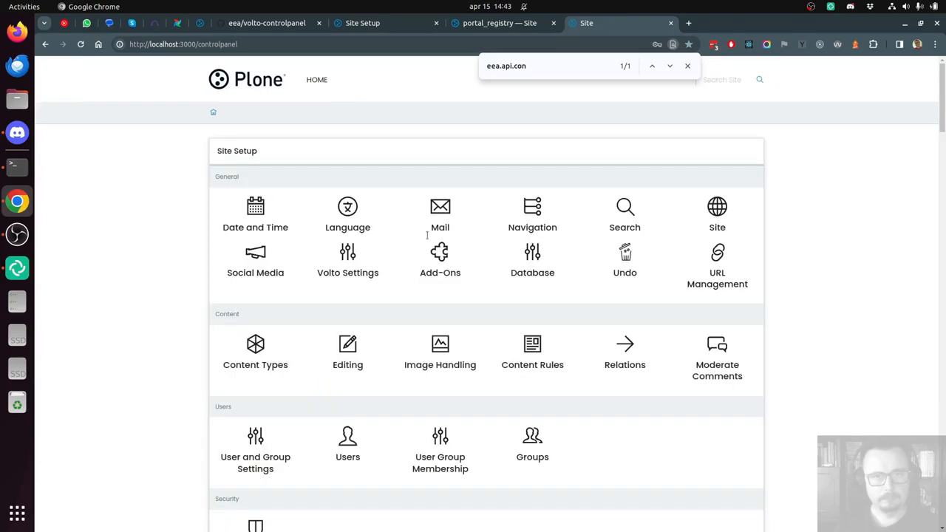
{"action": "scroll", "scroll_direction": "down", "scroll_amount": 3}
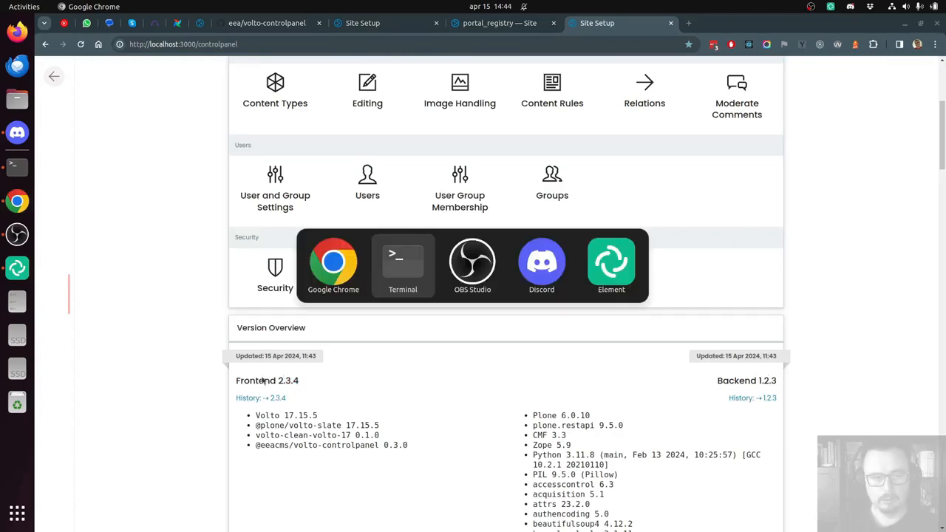
{"action": "mouse_move", "coordinate": [340, 337]}
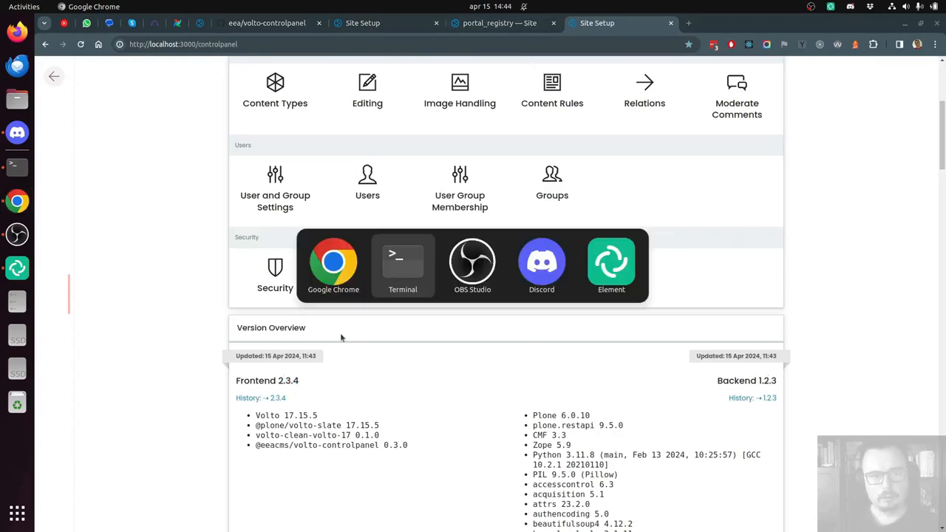
{"action": "left_click", "coordinate": [401, 266]}
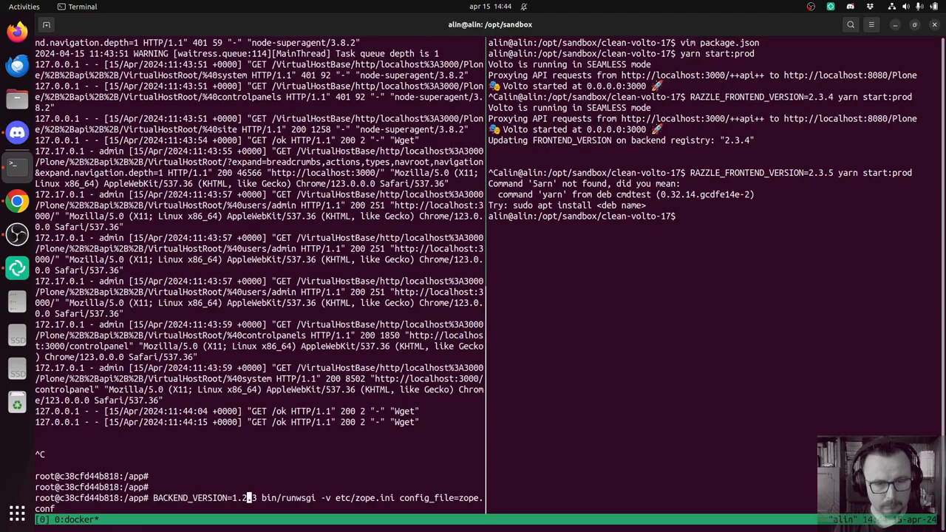
Relaunch the frontend with RAZZLE_FRONTEND_VERSION=2.3.5 yarn start:prod alongside backend 1.3.0.
{"action": "type", "text": "3"}
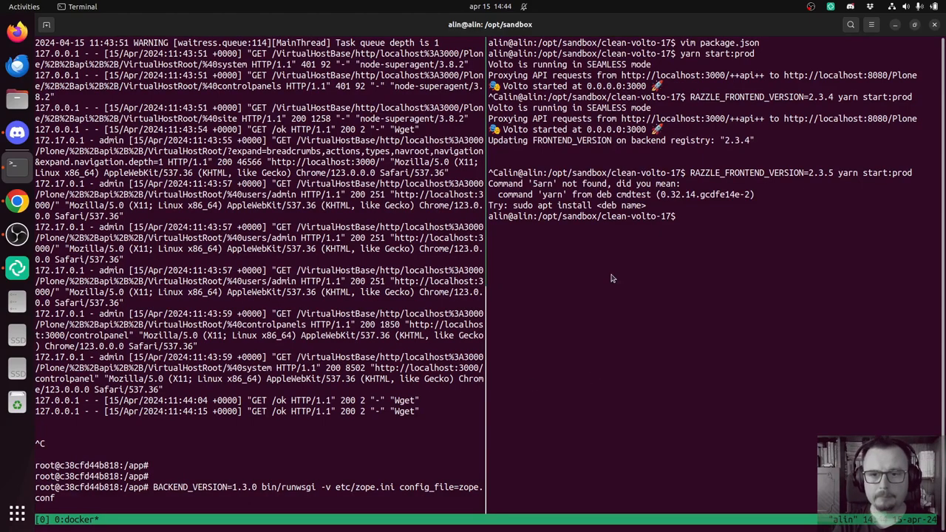
{"action": "type", "text": "RAZZLE_FRONTEND_VERSION=2.3.4 5arn start:prod"}
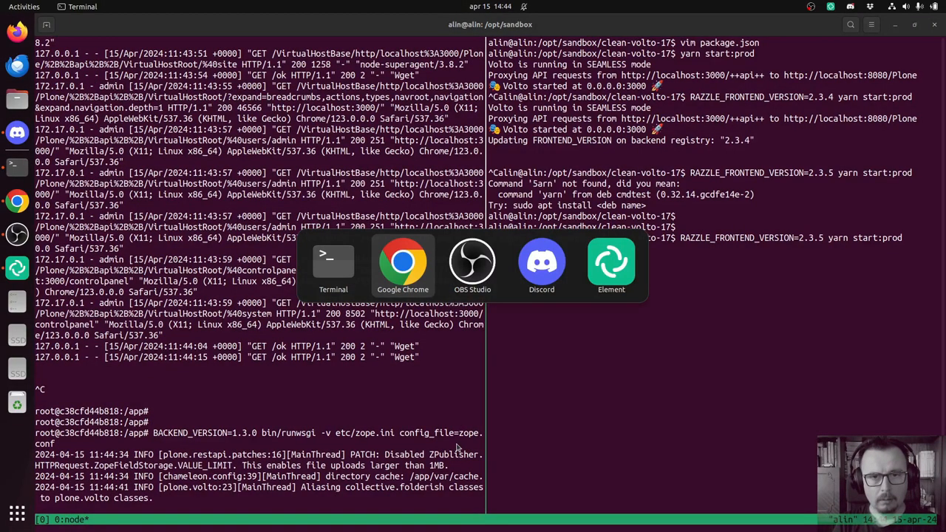
{"action": "left_click", "coordinate": [402, 260]}
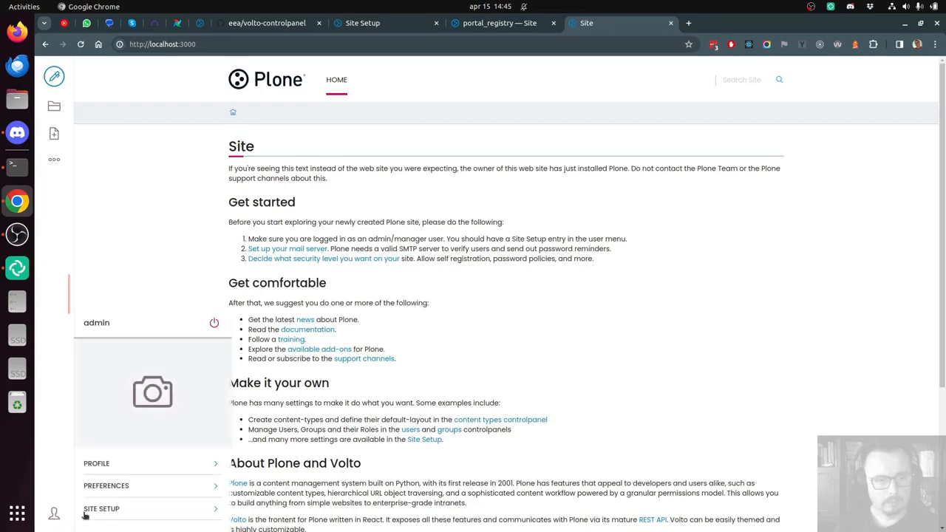
See Frontend 2.3.5 / Backend 1.3.0 in Version Overview and follow the 2.3.4 → 2.3.5 history link to a GitHub 404.
{"action": "left_click", "coordinate": [100, 509]}
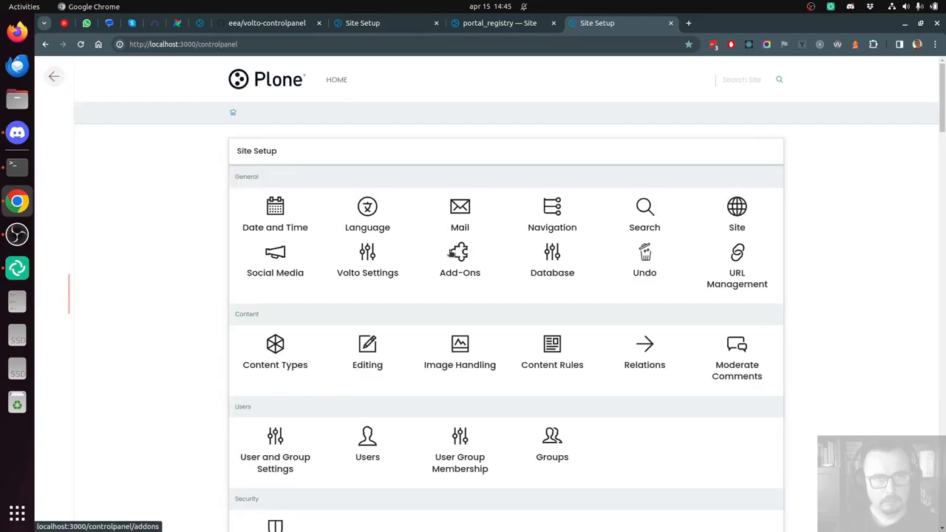
{"action": "scroll", "scroll_direction": "down", "scroll_amount": 3}
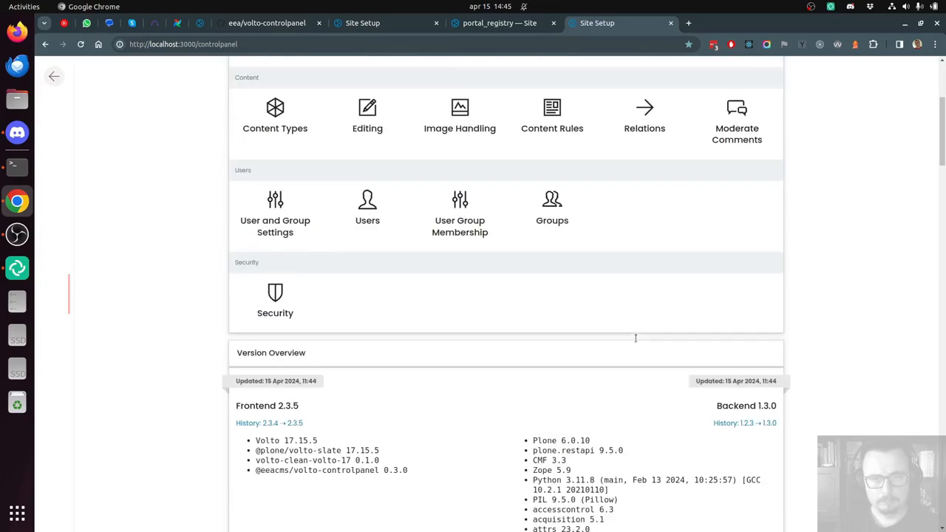
{"action": "scroll", "scroll_direction": "down", "scroll_amount": 3}
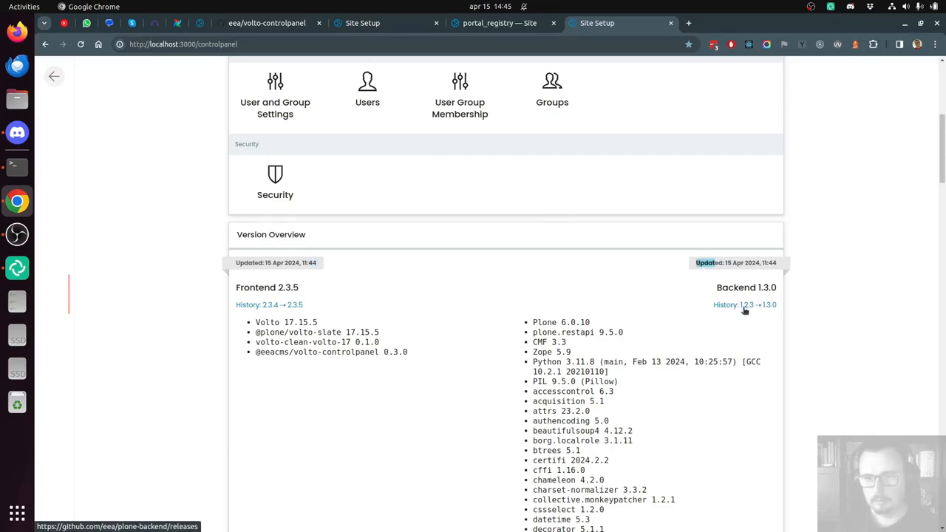
{"action": "mouse_move", "coordinate": [753, 309]}
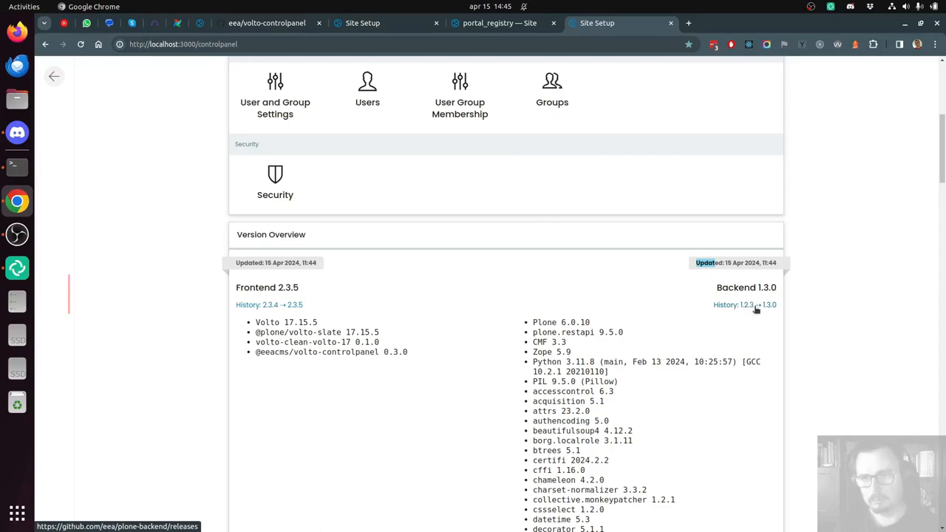
{"action": "mouse_move", "coordinate": [257, 314]}
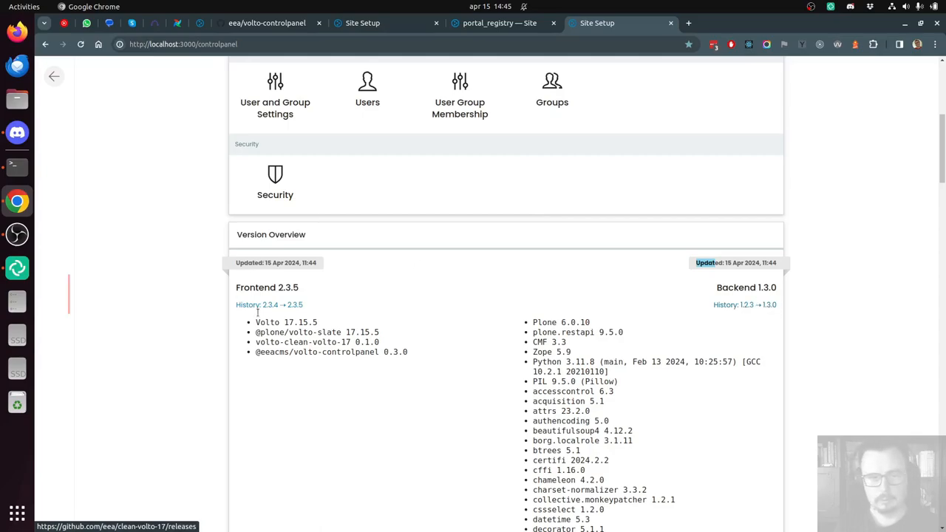
{"action": "mouse_move", "coordinate": [269, 305]}
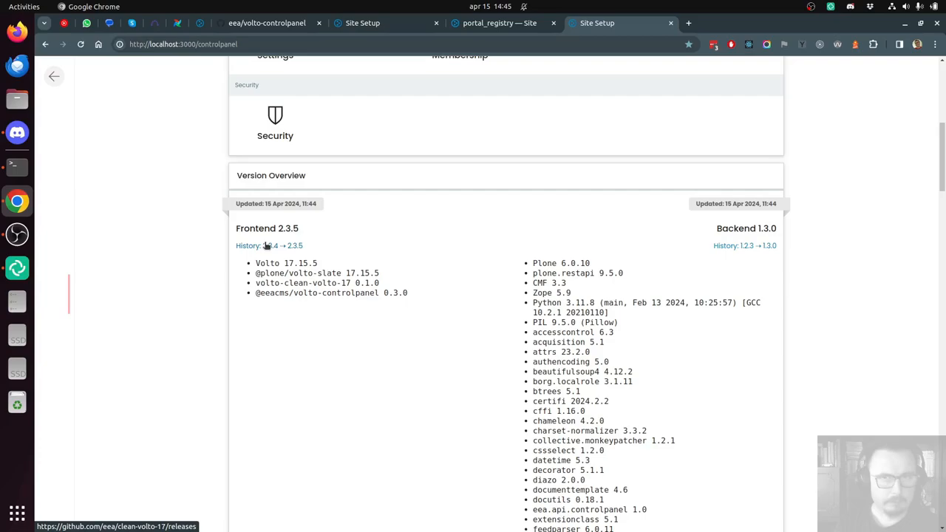
{"action": "left_click", "coordinate": [274, 245]}
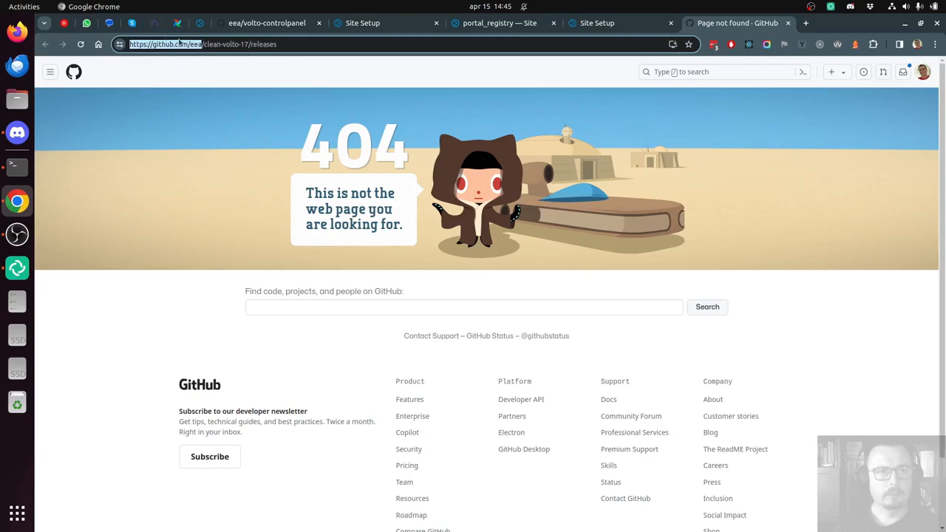
{"action": "mouse_move", "coordinate": [590, 54]}
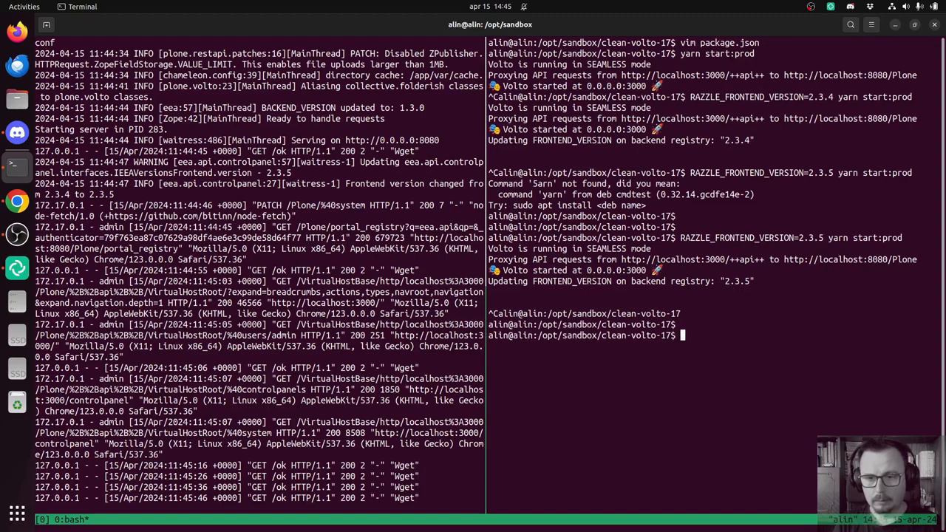
{"action": "type", "text": "RAZZLE_FRONTEND_VERSION=2.3.5 yarn start:prod"}
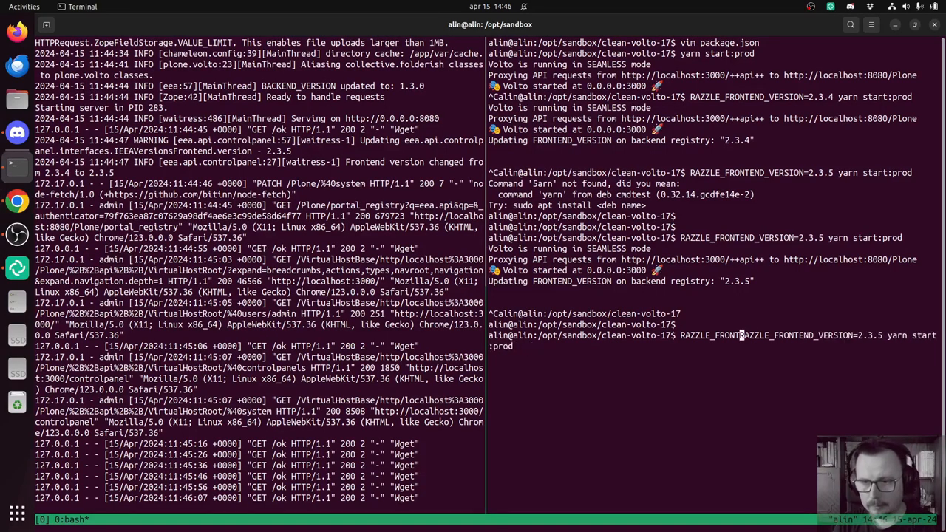
{"action": "type", "text": "RAZZLE_CHANGELOG_PREFIX=\""}
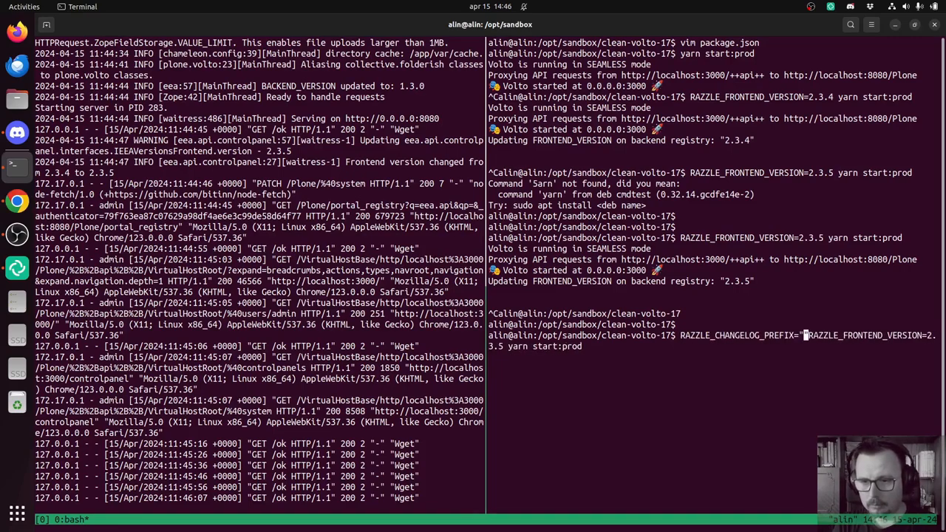
{"action": "type", "text": "https://"}
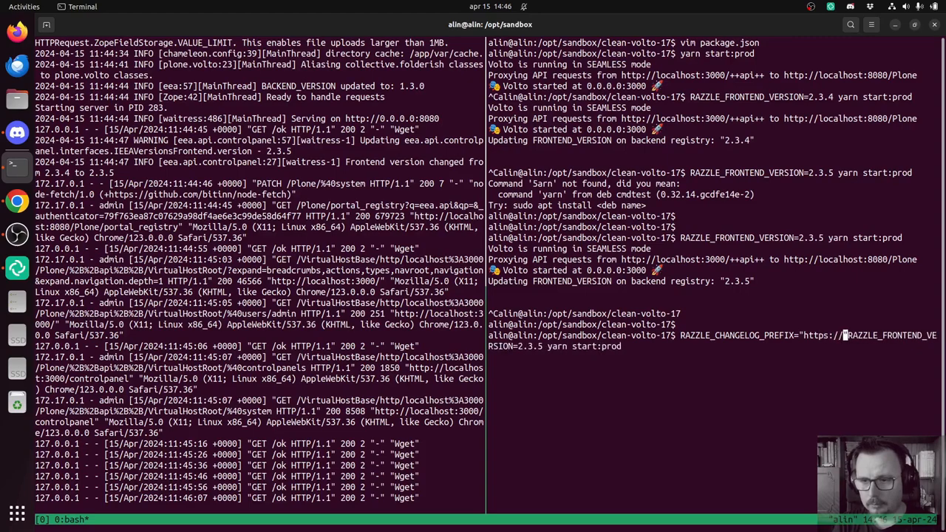
{"action": "type", "text": "example.com/"}
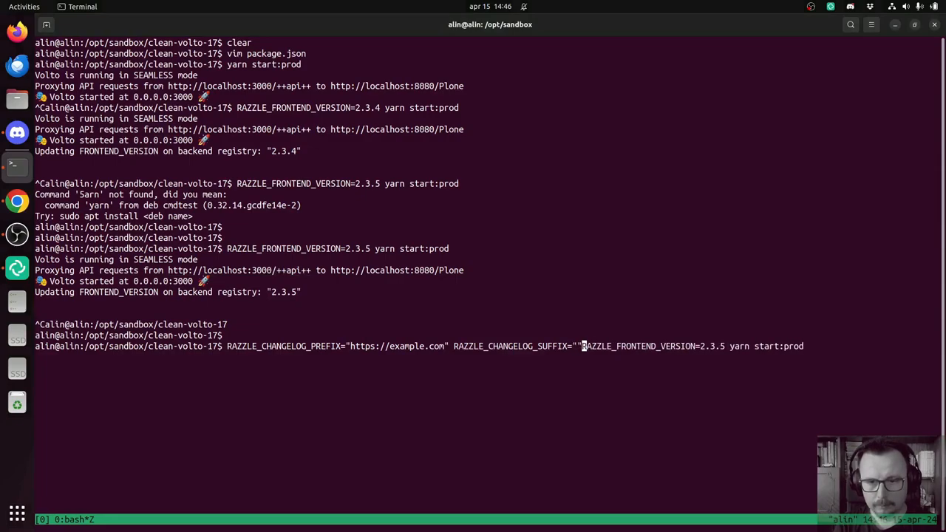
Add the changelog suffix and copy the RAZZLE_FRONTEND_NAME variable from the GitHub README.
{"action": "type", "text": "change"}
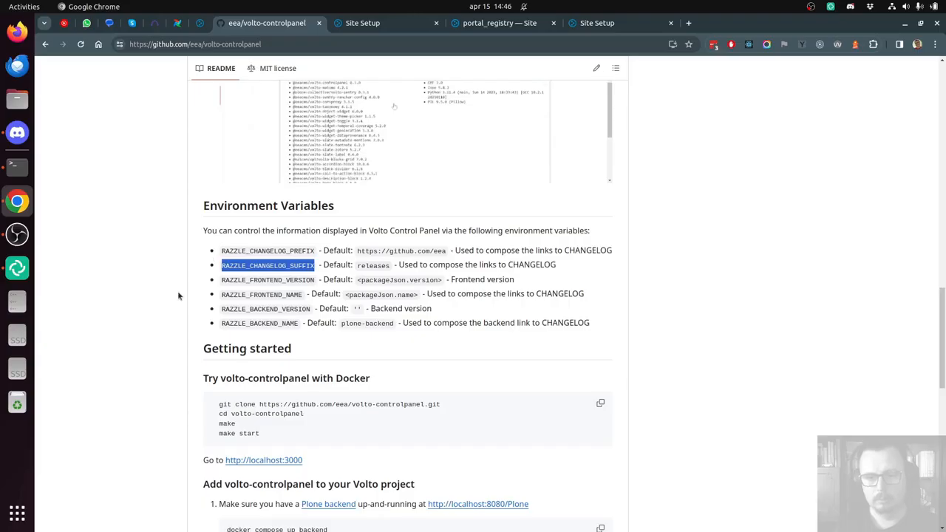
{"action": "double_click", "coordinate": [260, 294]}
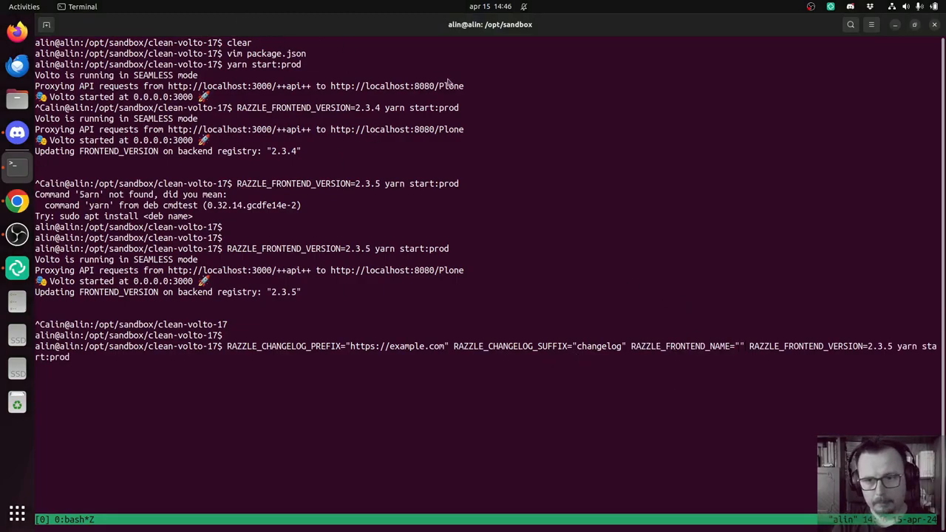
{"action": "mouse_move", "coordinate": [729, 404]}
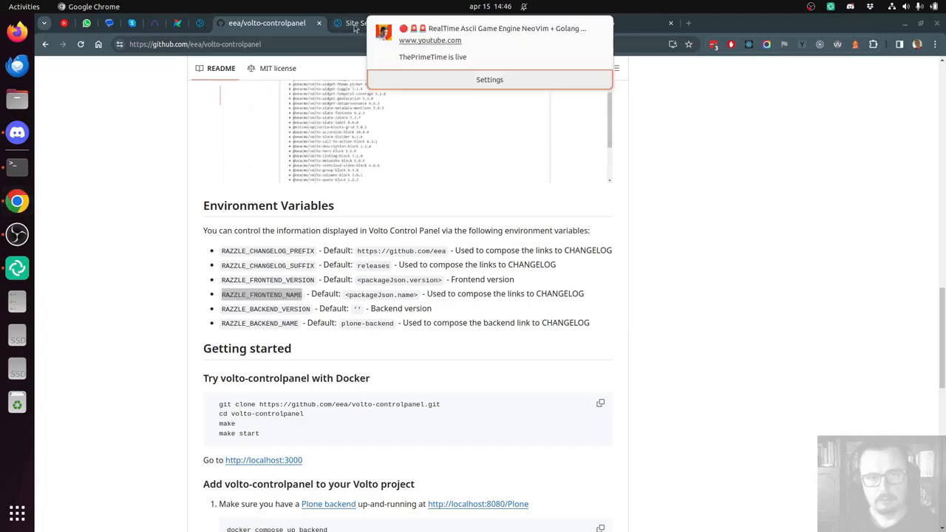
Set RAZZLE_BACKEND_NAME="my-custom-backend", name the frontend my-custom-frontend and start it as version 2.4.0.
{"action": "double_click", "coordinate": [260, 294]}
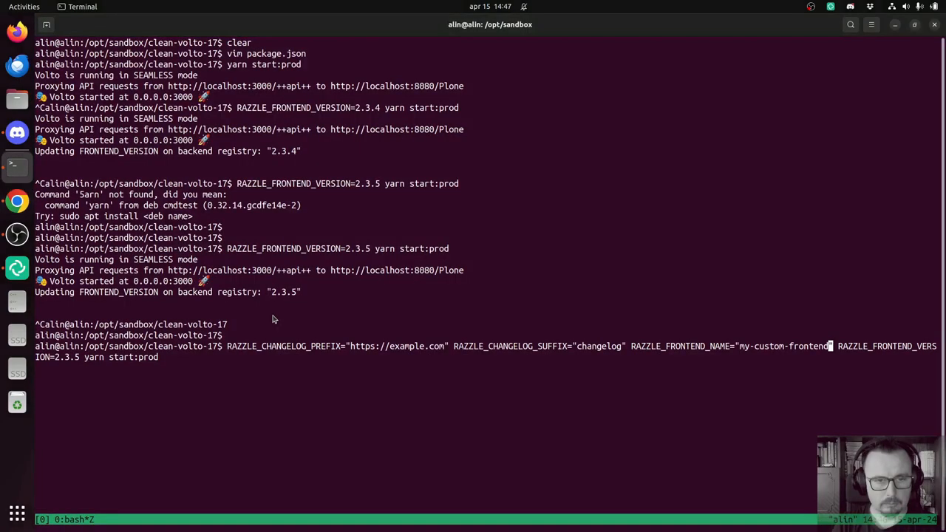
{"action": "type", "text": "RAZZLE_BACKEND_NAME= RAZZLE_"}
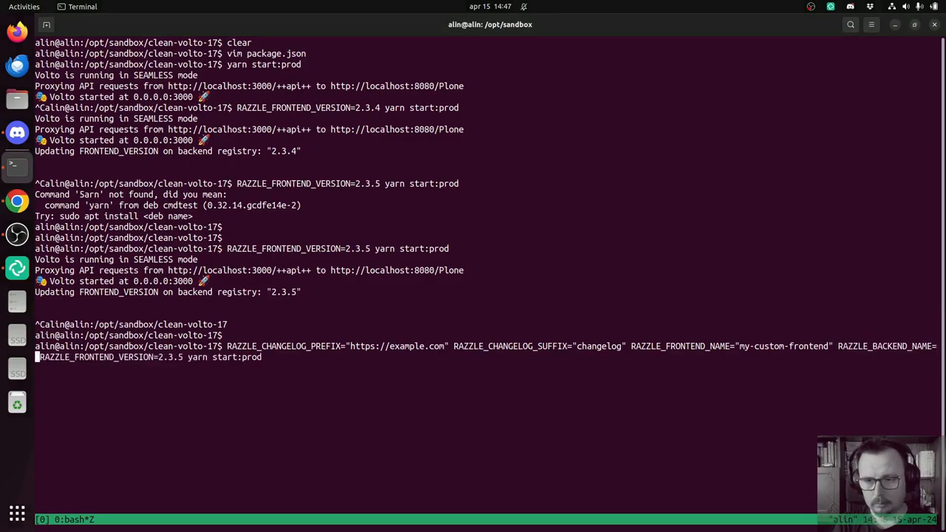
{"action": "type", "text": "\"\""}
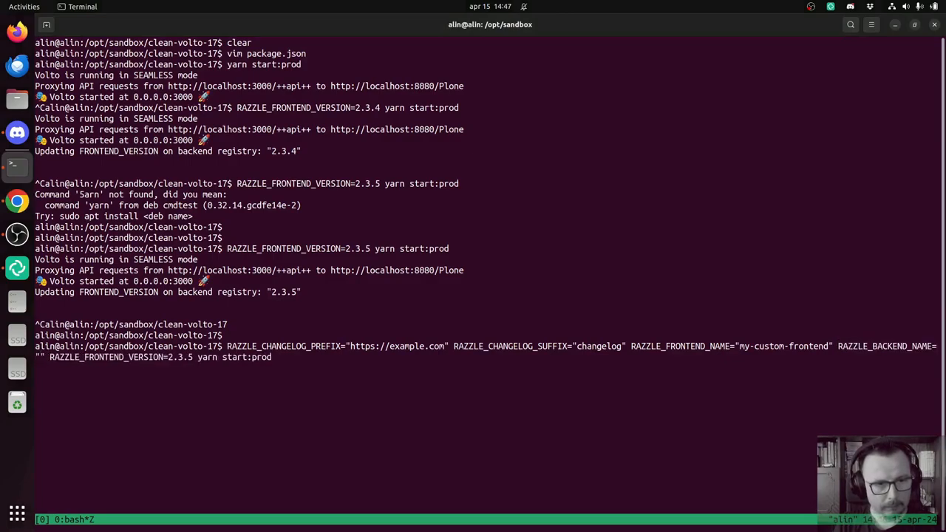
{"action": "type", "text": "my-custom-backend"}
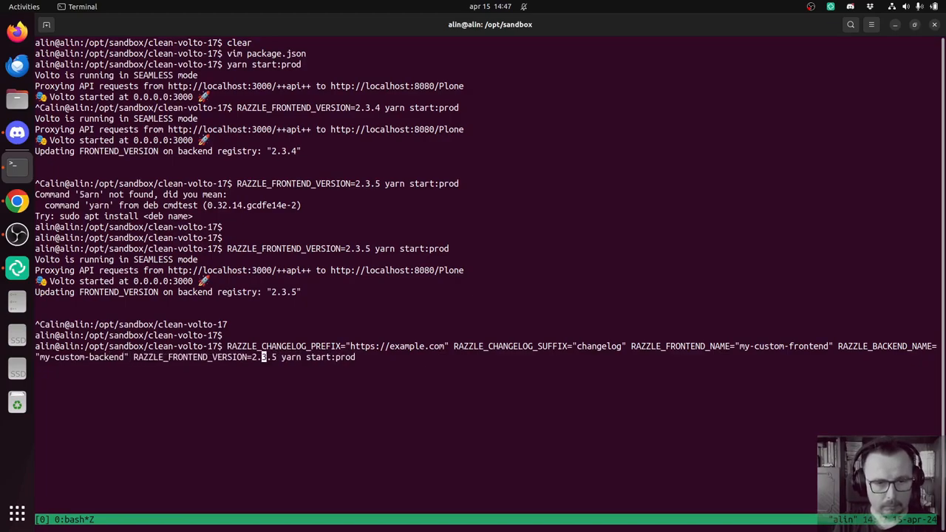
{"action": "type", "text": "2.4.0"}
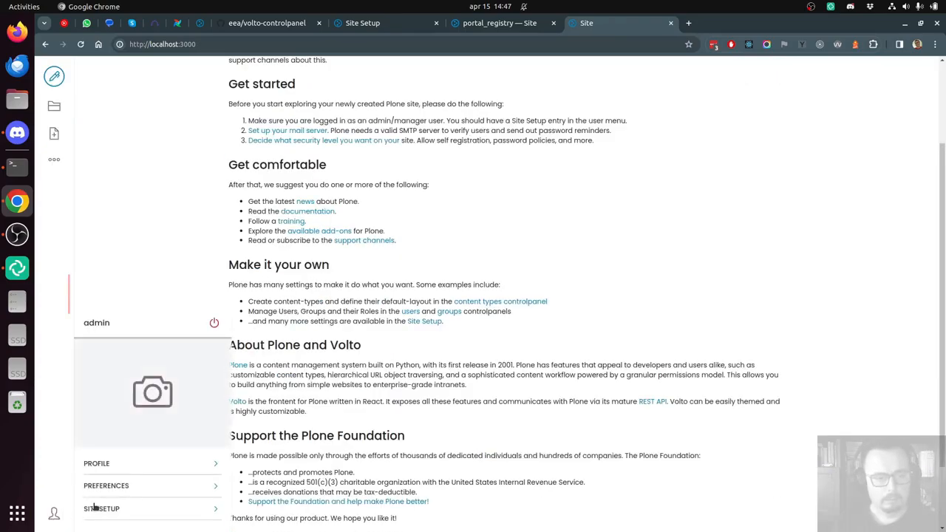
Reload the site and reach Version Overview showing Frontend 2.4.0 and Backend 1.3.0.
{"action": "left_click", "coordinate": [100, 508]}
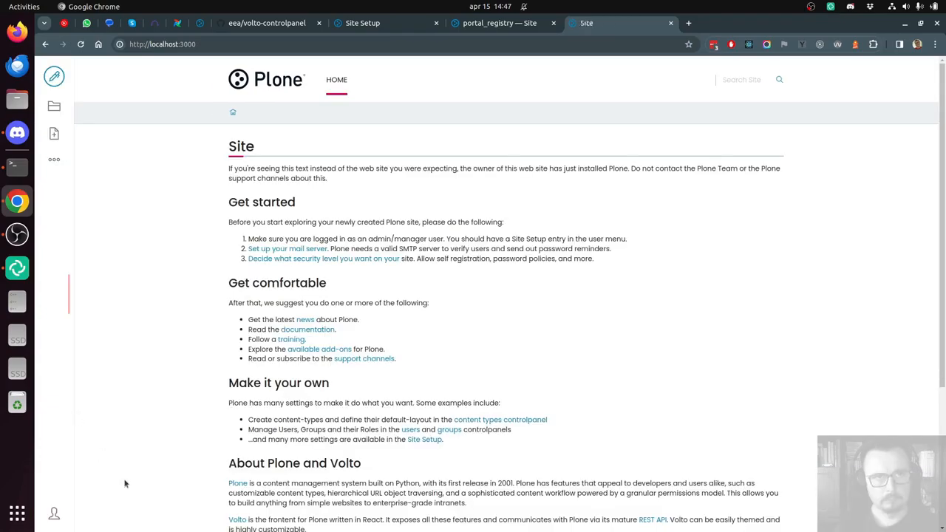
{"action": "left_click", "coordinate": [53, 512]}
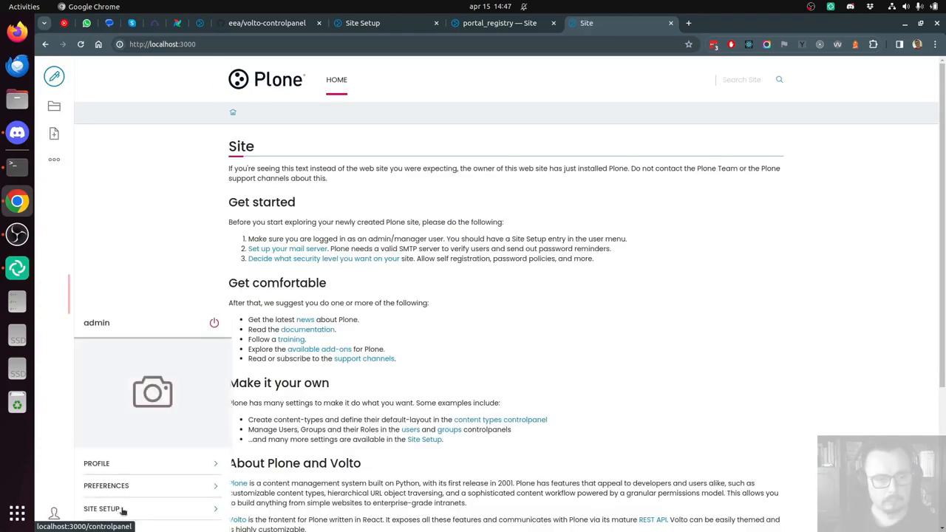
{"action": "left_click", "coordinate": [100, 508]}
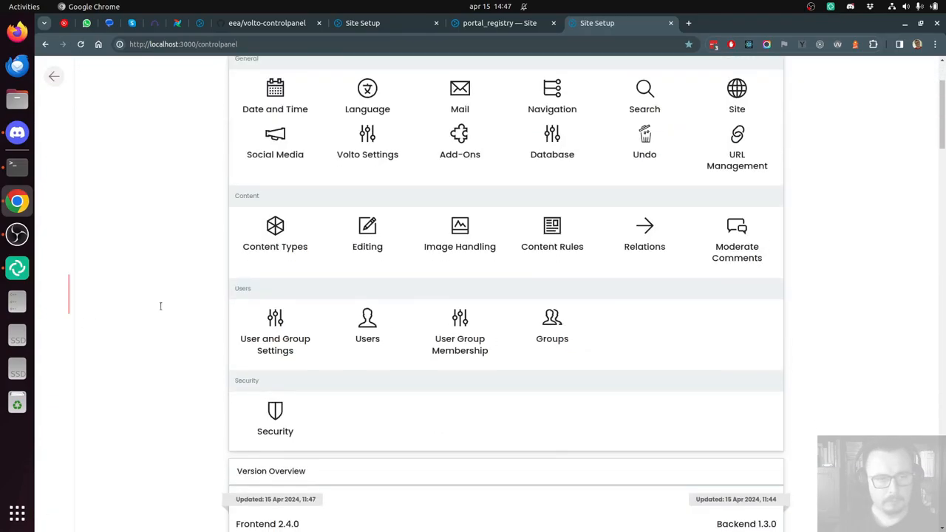
{"action": "scroll", "scroll_direction": "down", "scroll_amount": 3}
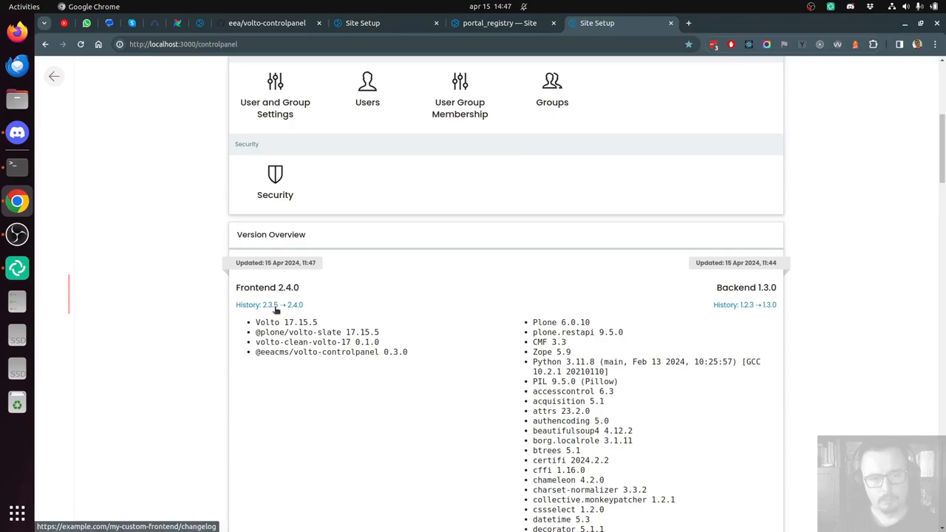
Follow both History links to example.com changelog 404 pages and return to the Site Setup tab.
{"action": "left_click", "coordinate": [269, 304]}
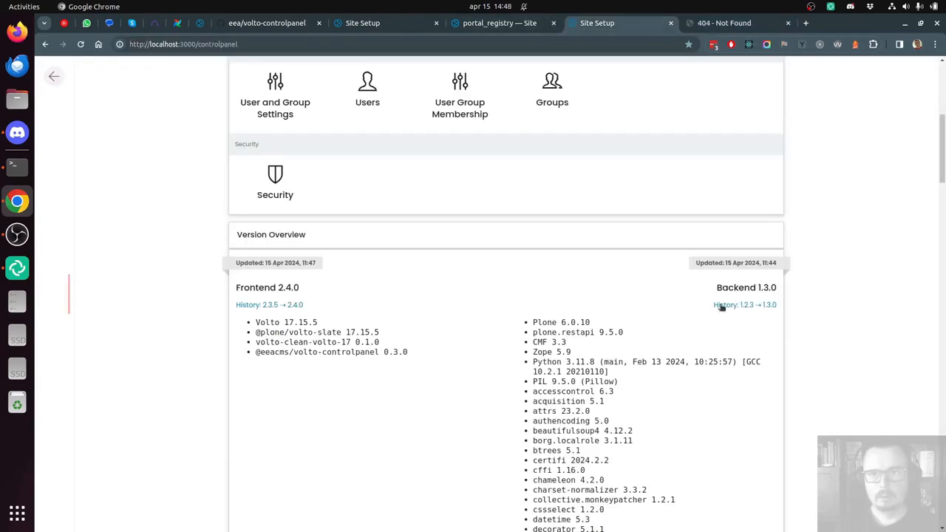
{"action": "left_click", "coordinate": [745, 305]}
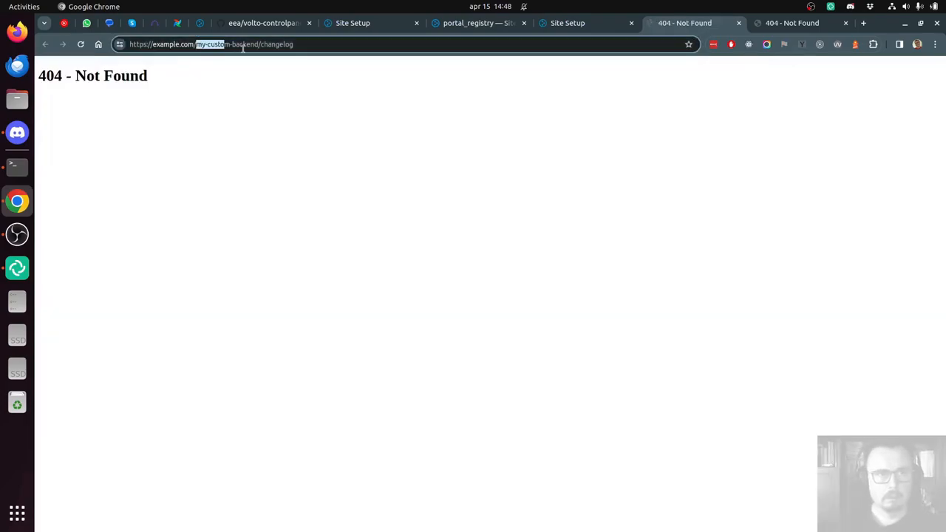
{"action": "left_click", "coordinate": [567, 24]}
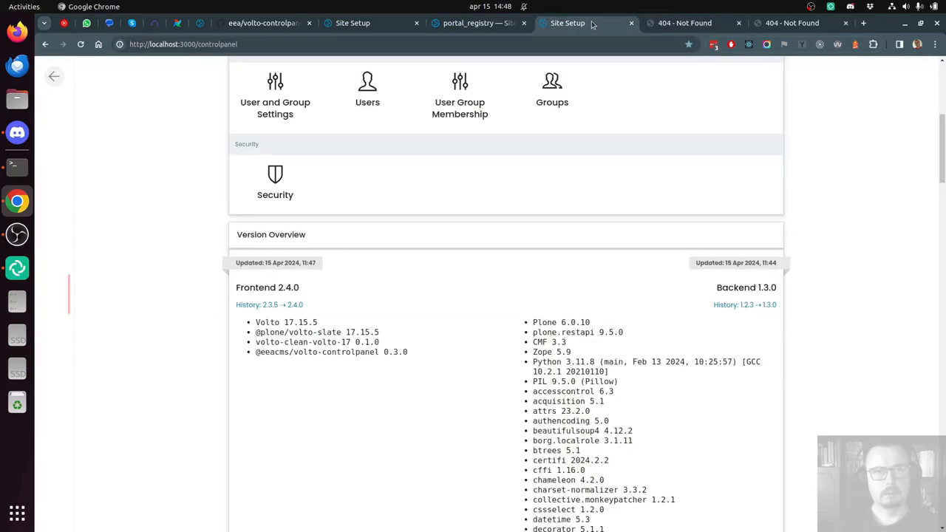
{"action": "scroll", "scroll_direction": "down", "scroll_amount": 3}
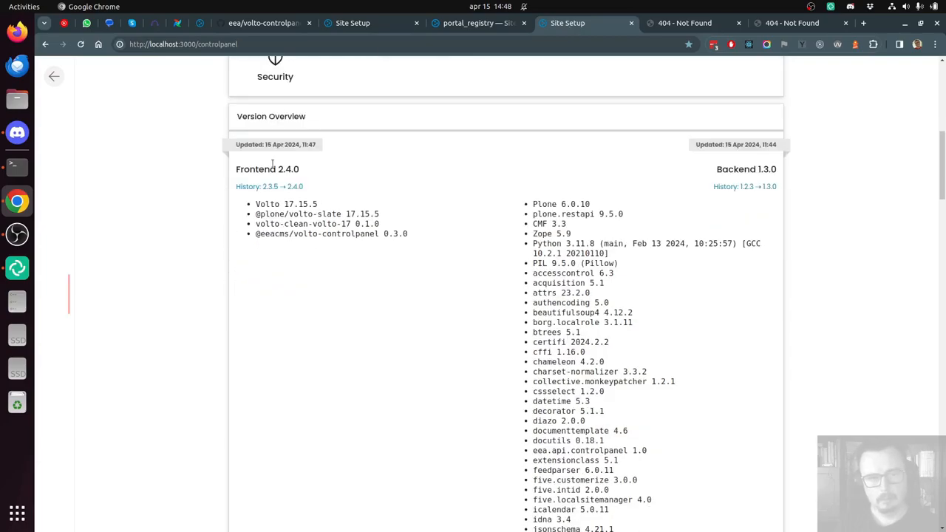